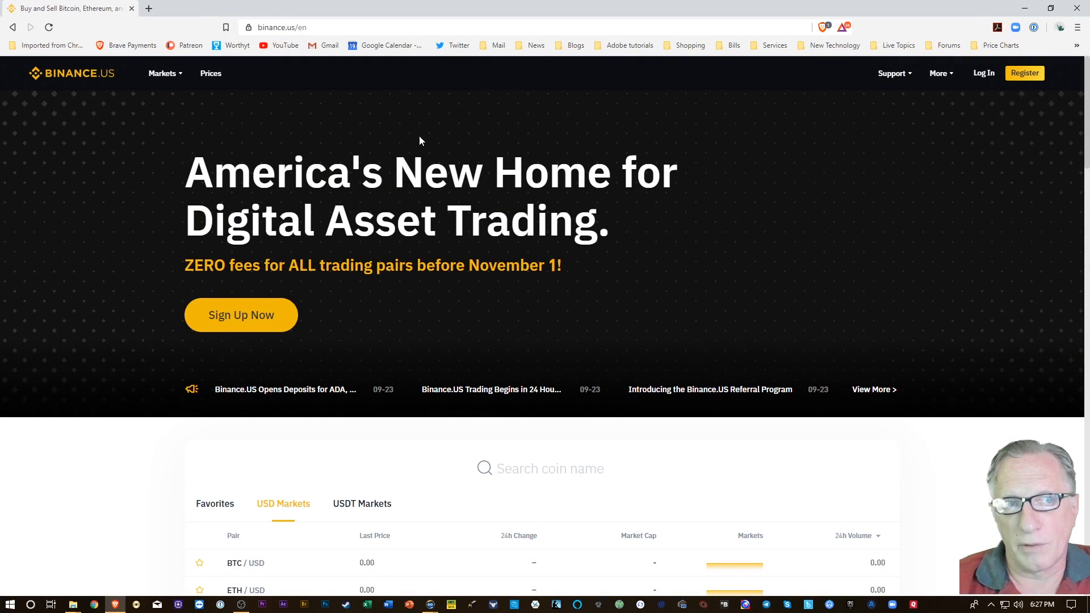
{"action": "mouse_move", "coordinate": [409, 131]}
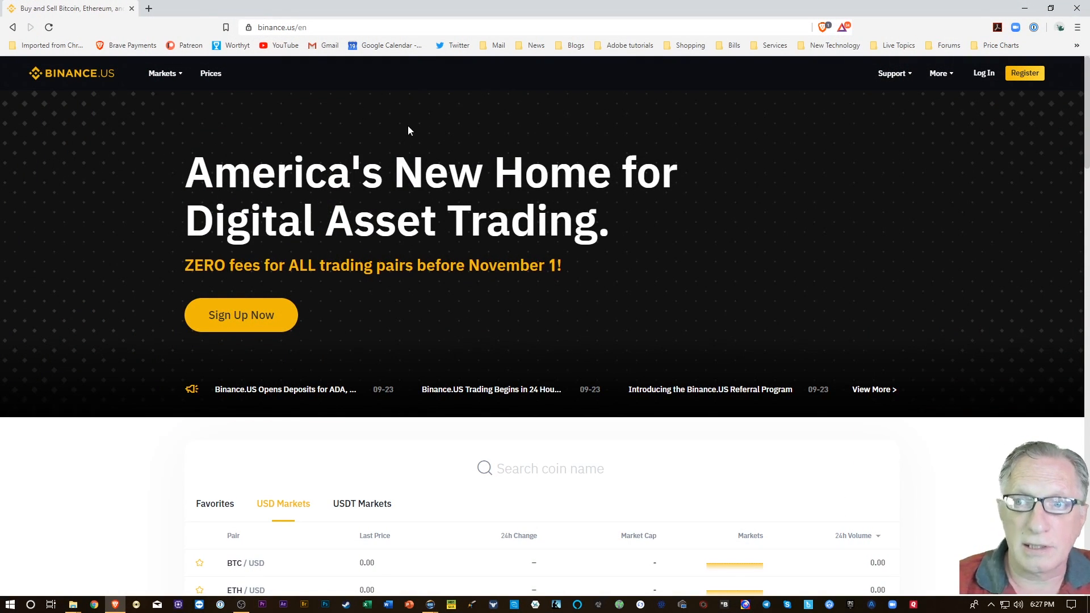
{"action": "mouse_move", "coordinate": [933, 156]}
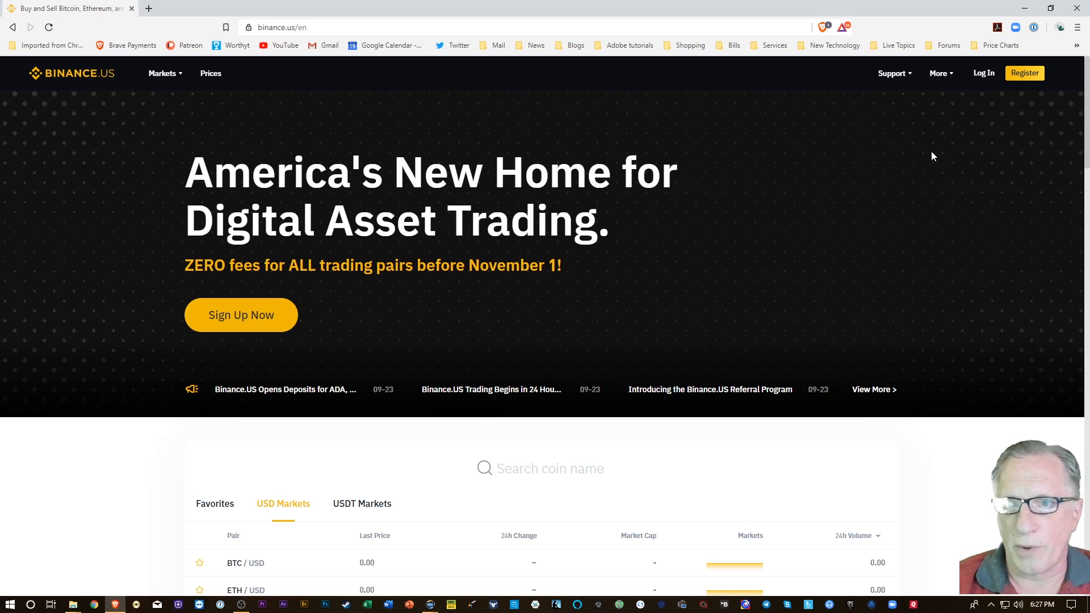
Step: Sign in to Binance.US with the saved 1Password Binance US credentials and pass the captcha
{"action": "left_click", "coordinate": [983, 73]}
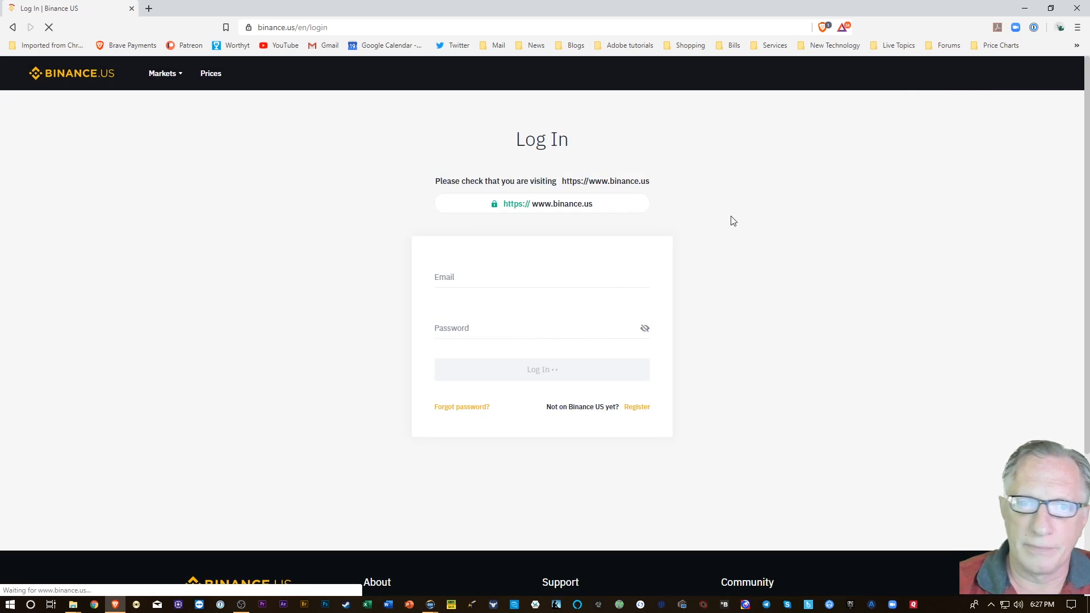
{"action": "left_click", "coordinate": [541, 277]}
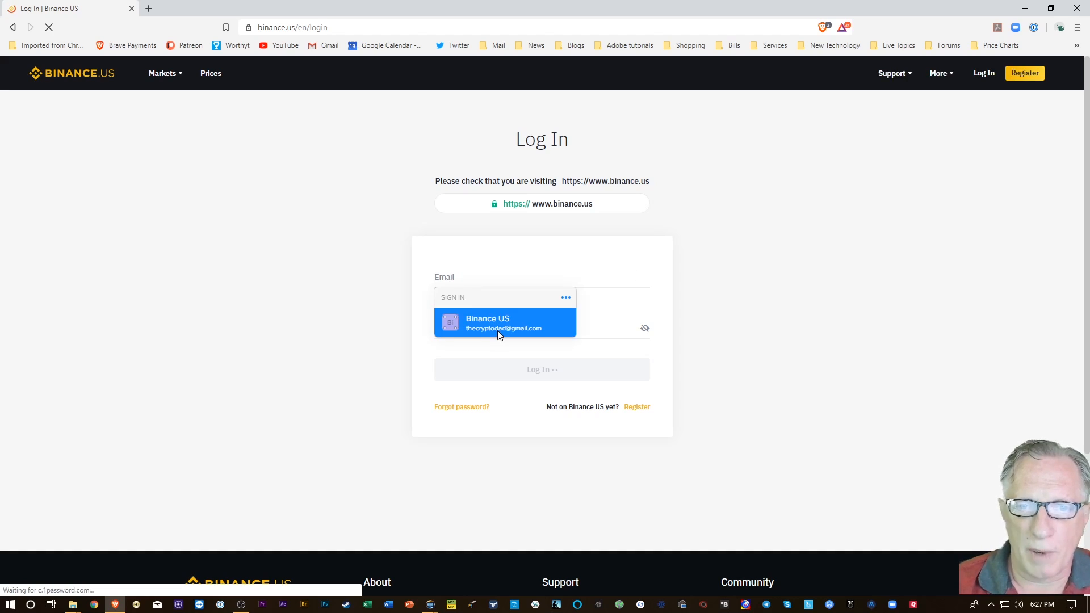
{"action": "left_click", "coordinate": [504, 323]}
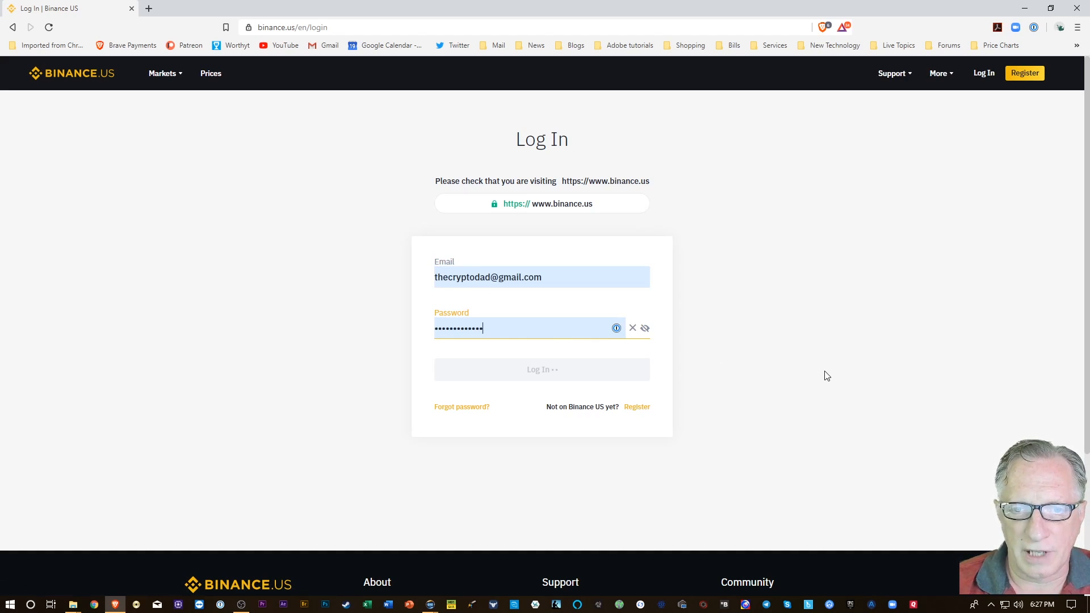
{"action": "left_click", "coordinate": [541, 369]}
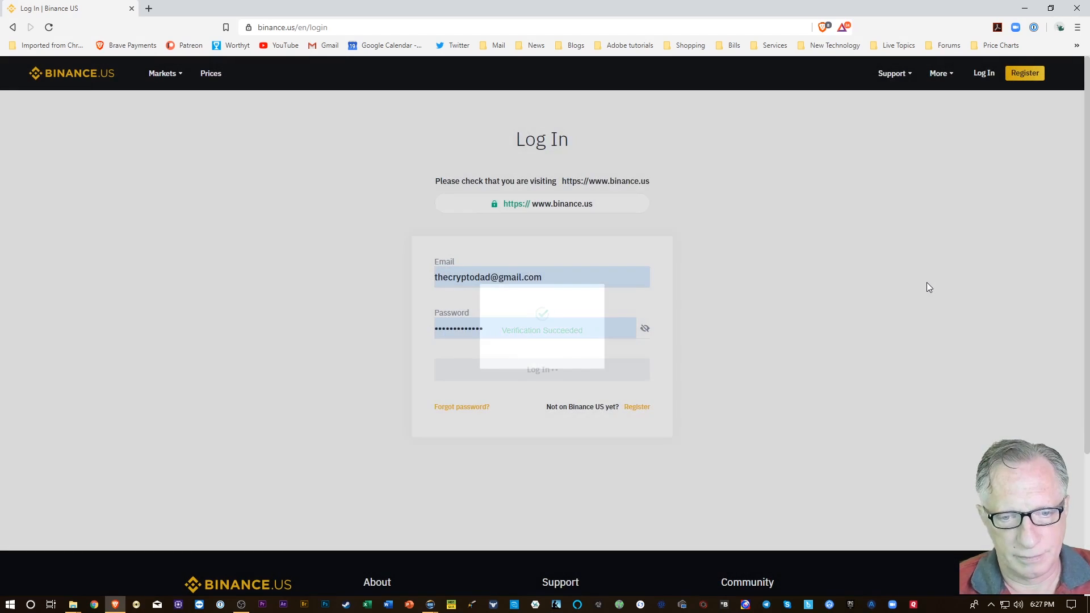
{"action": "left_click", "coordinate": [542, 369]}
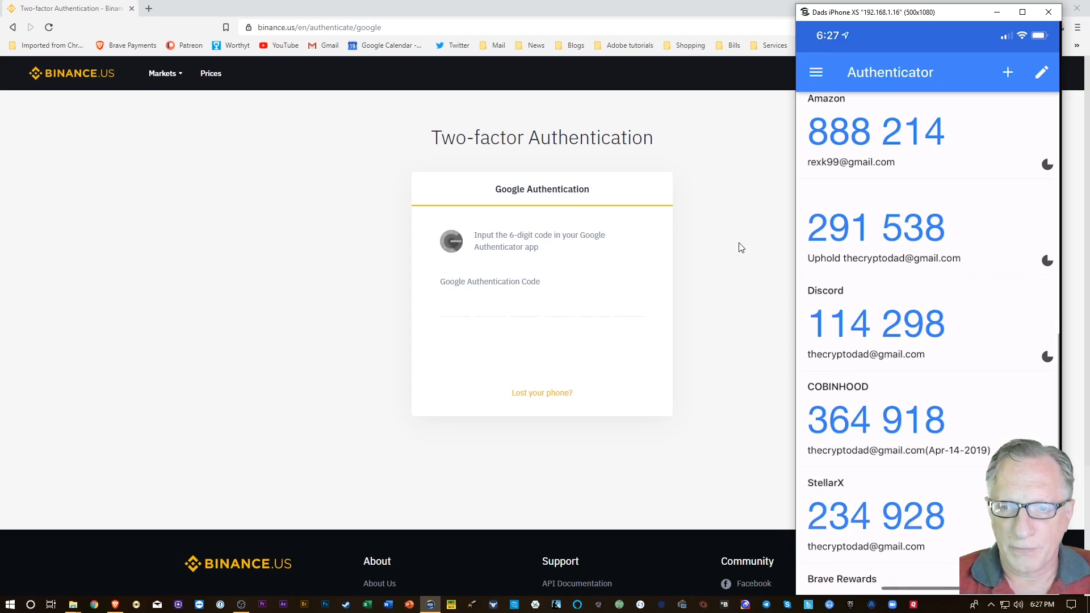
{"action": "scroll", "scroll_direction": "down", "scroll_amount": 3}
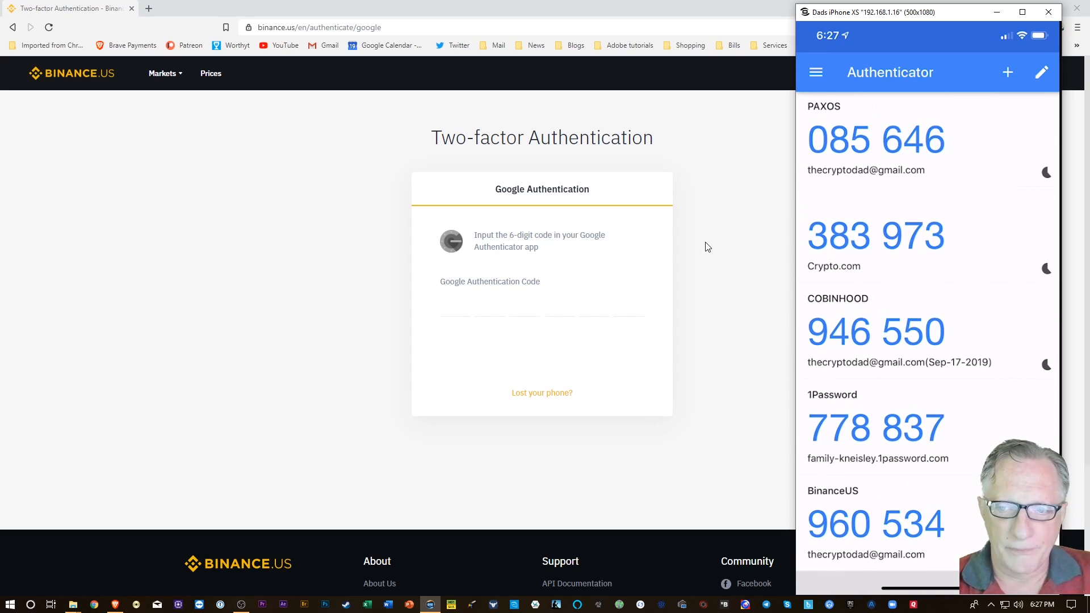
{"action": "left_click", "coordinate": [456, 306]}
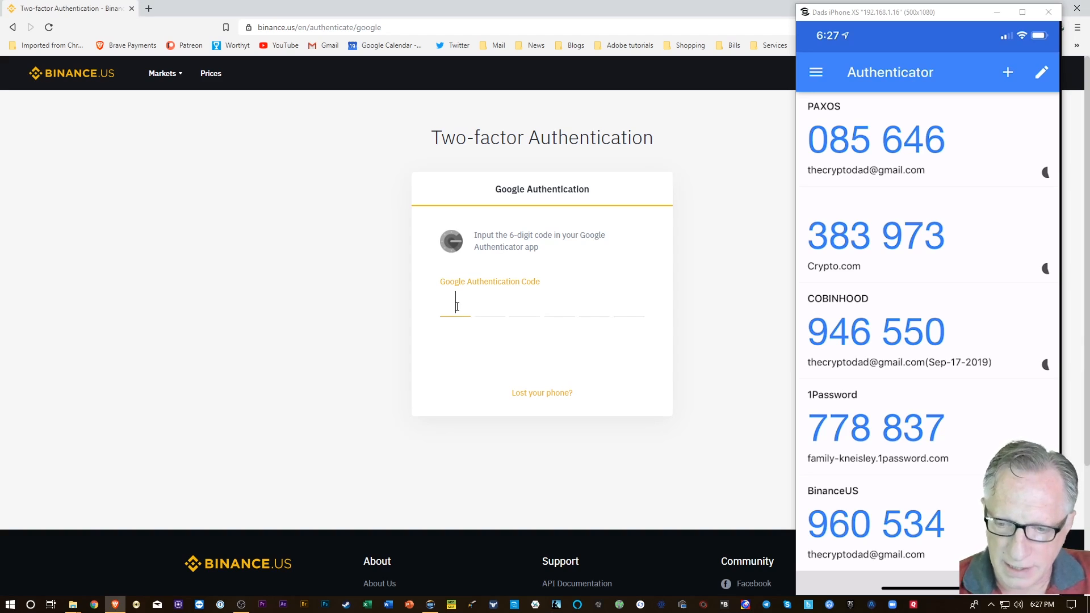
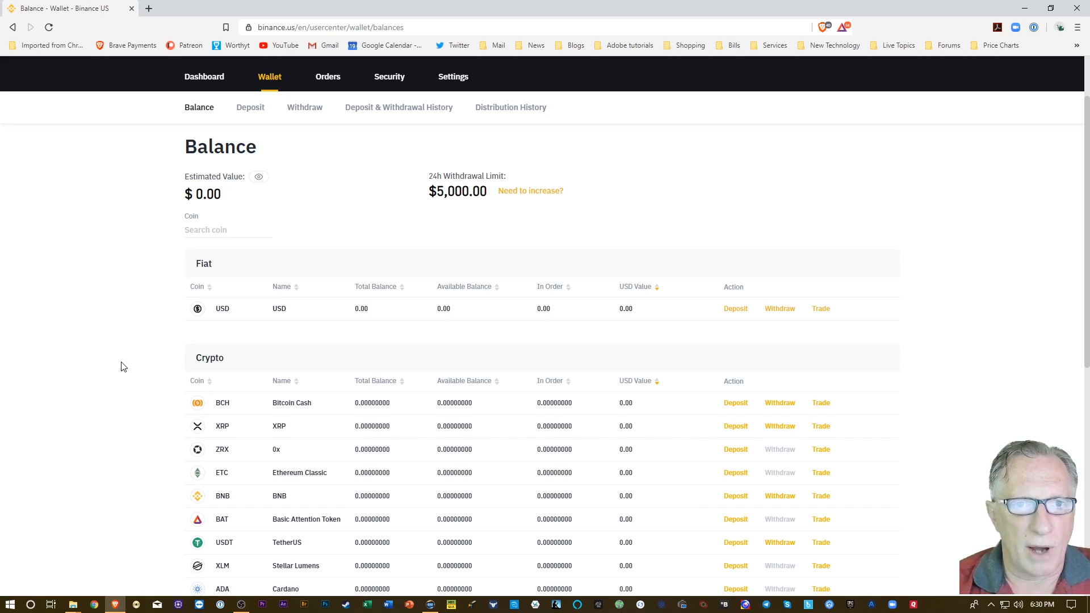
{"action": "mouse_move", "coordinate": [457, 91]}
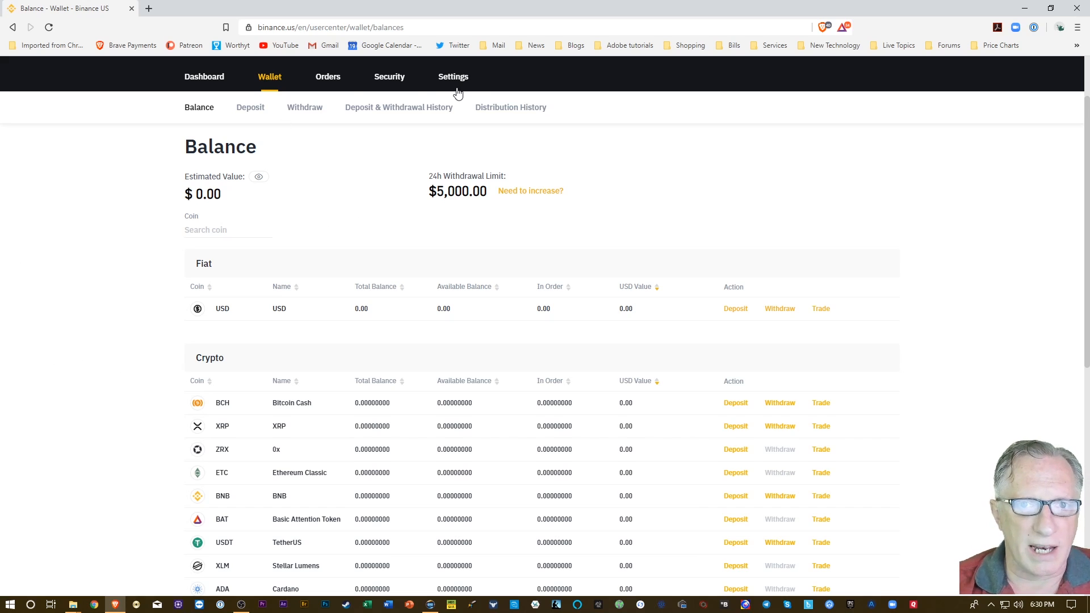
{"action": "mouse_move", "coordinate": [453, 77]}
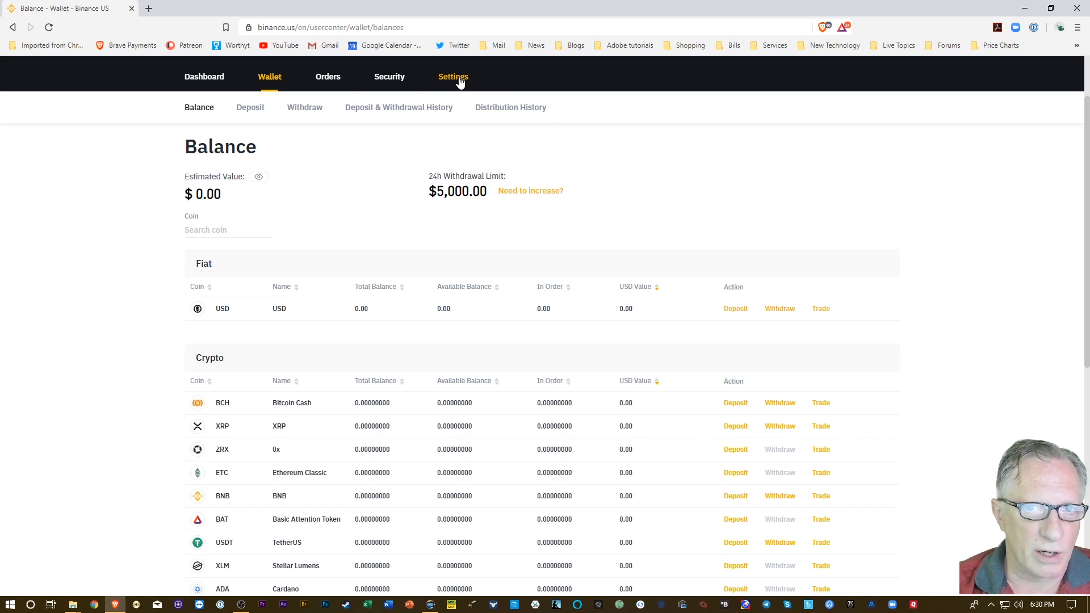
Step: Open Settings to view Basic Info, with basic verification marked as verified
{"action": "left_click", "coordinate": [453, 76]}
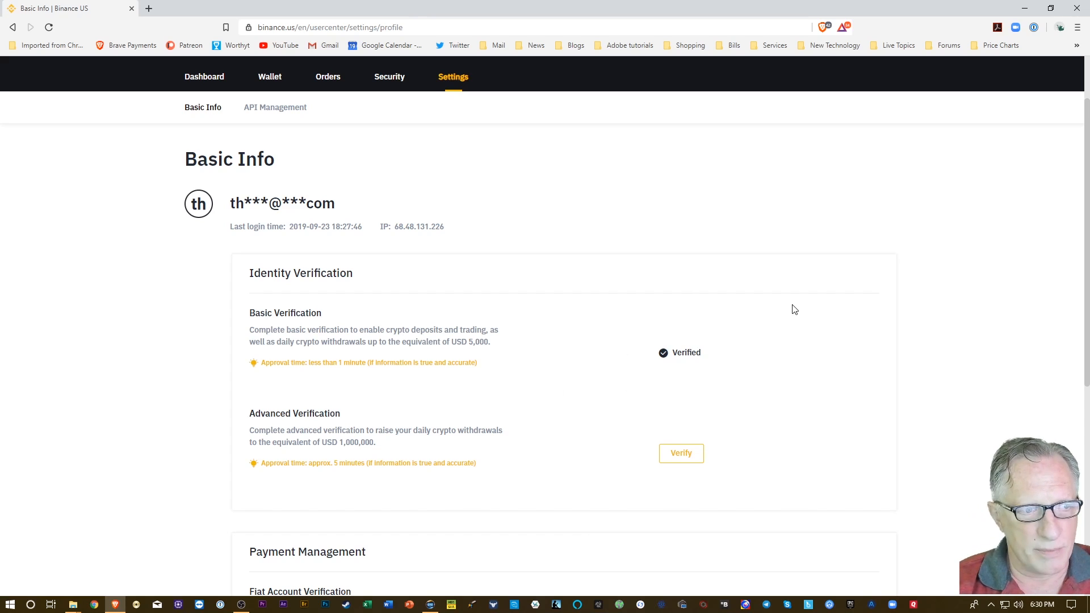
{"action": "mouse_move", "coordinate": [788, 277]}
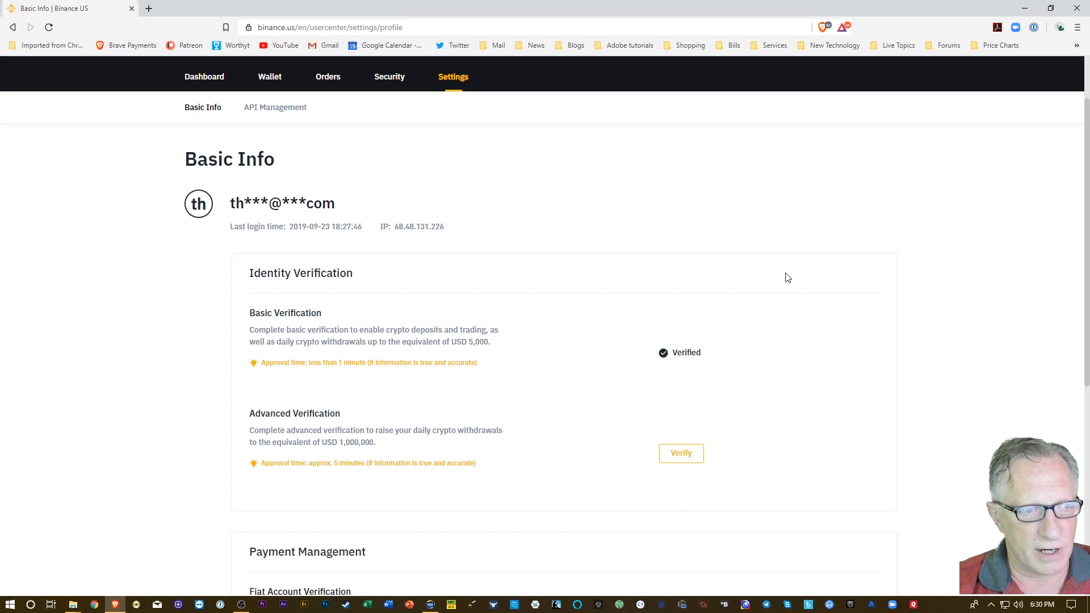
{"action": "mouse_move", "coordinate": [728, 328]}
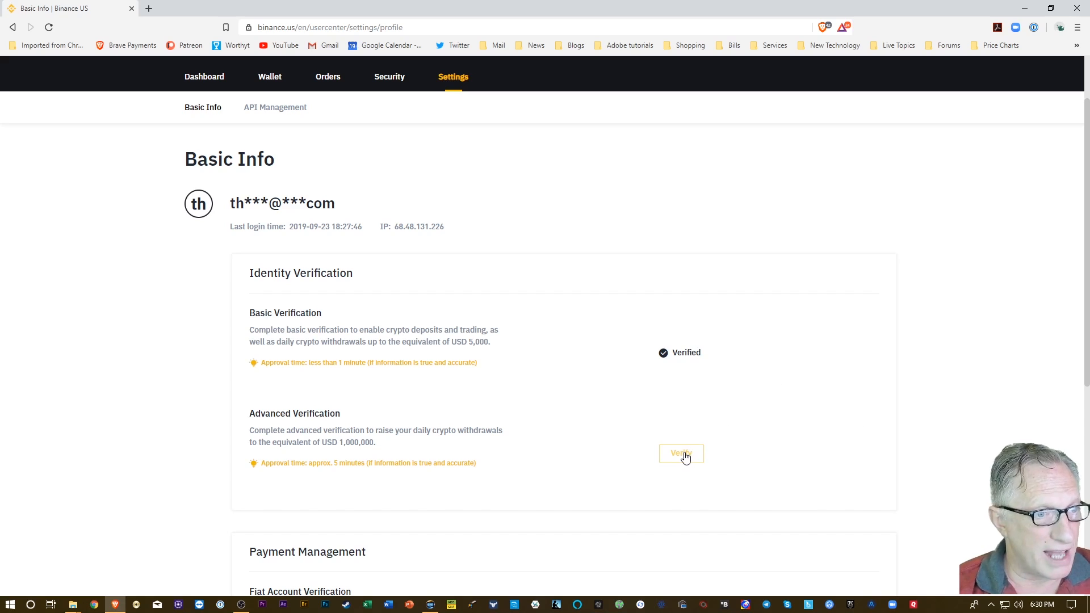
Step: Start Advanced Verification and move down to the Proof of Residence section
{"action": "left_click", "coordinate": [681, 453]}
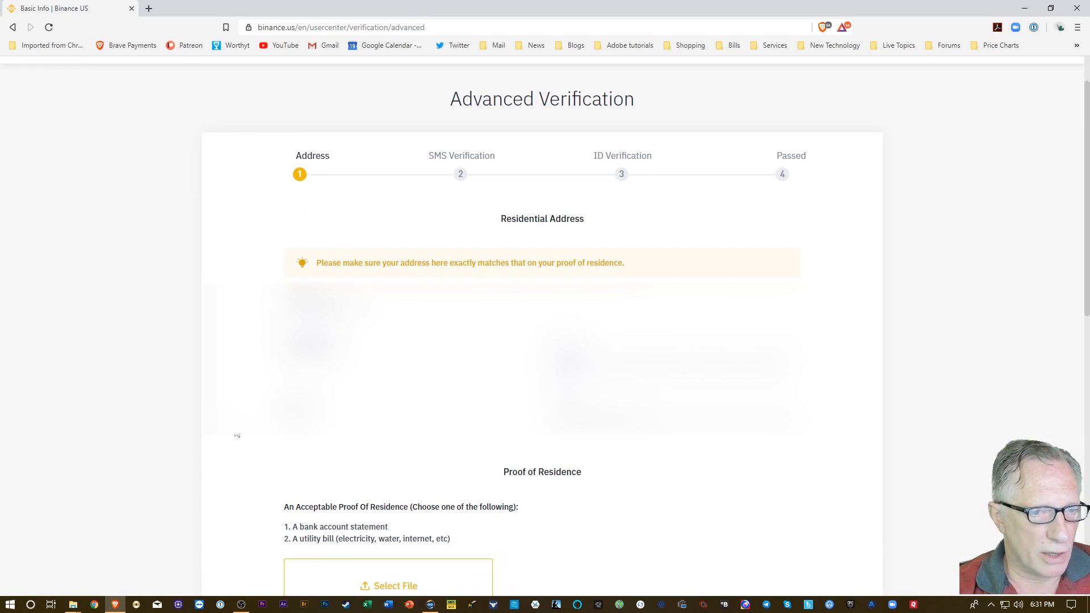
{"action": "scroll", "scroll_direction": "down", "scroll_amount": 3}
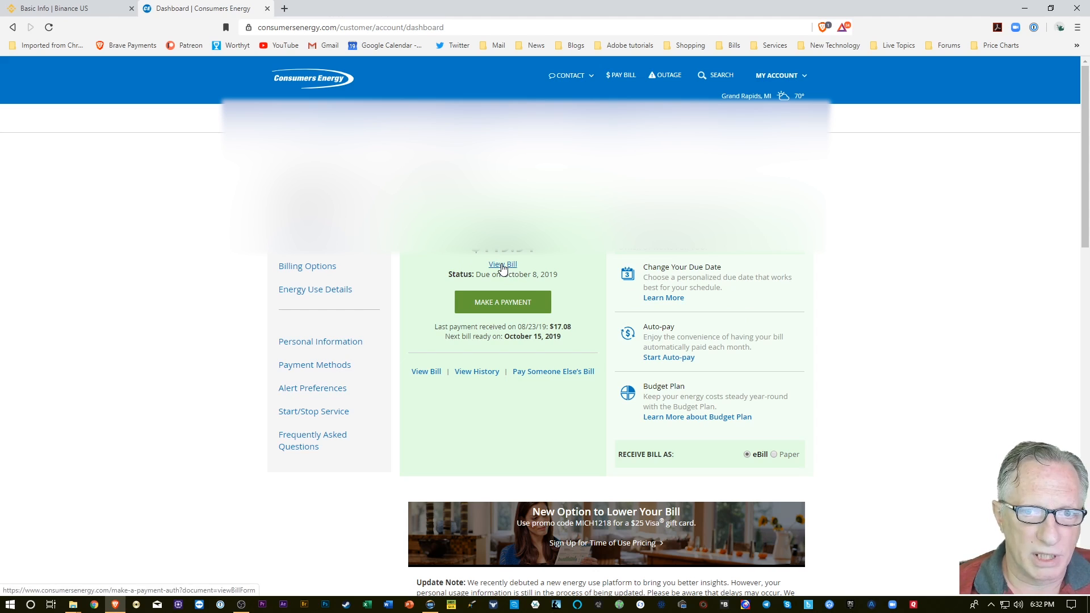
Step: Open the current September bill PDF from the Consumers Energy account dashboard
{"action": "left_click", "coordinate": [502, 265]}
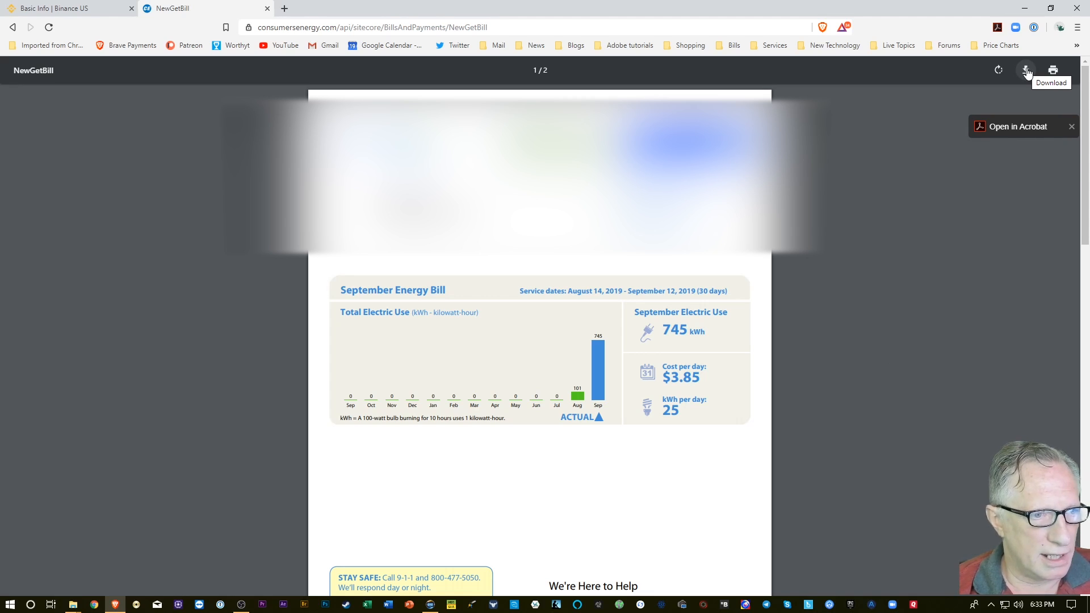
{"action": "mouse_move", "coordinate": [1025, 69]}
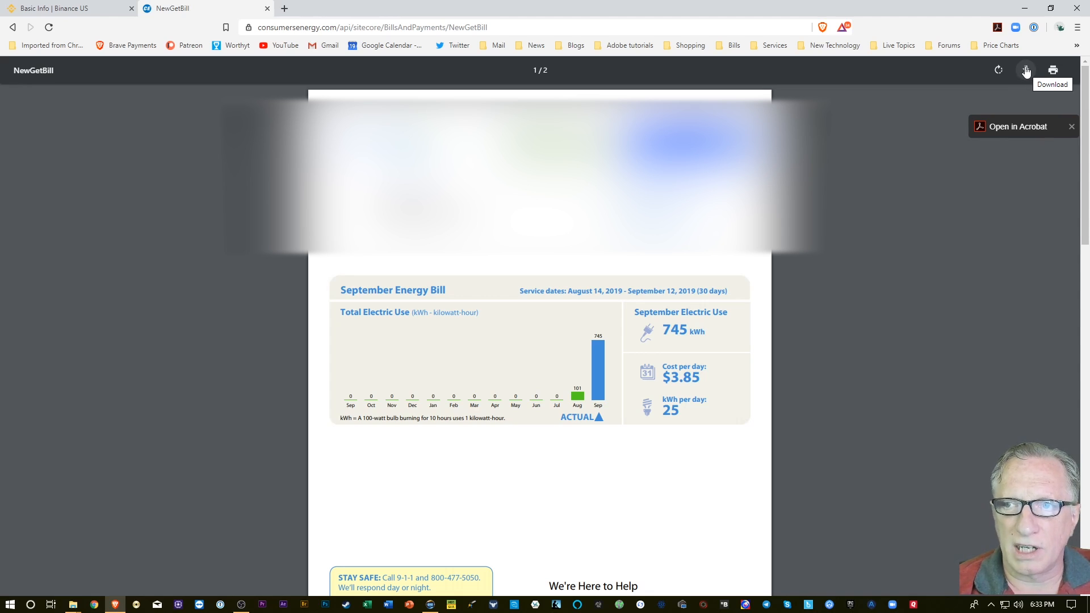
Step: Download the bill as September_Bill.pdf into Documents > Consumers energy
{"action": "left_click", "coordinate": [1025, 69]}
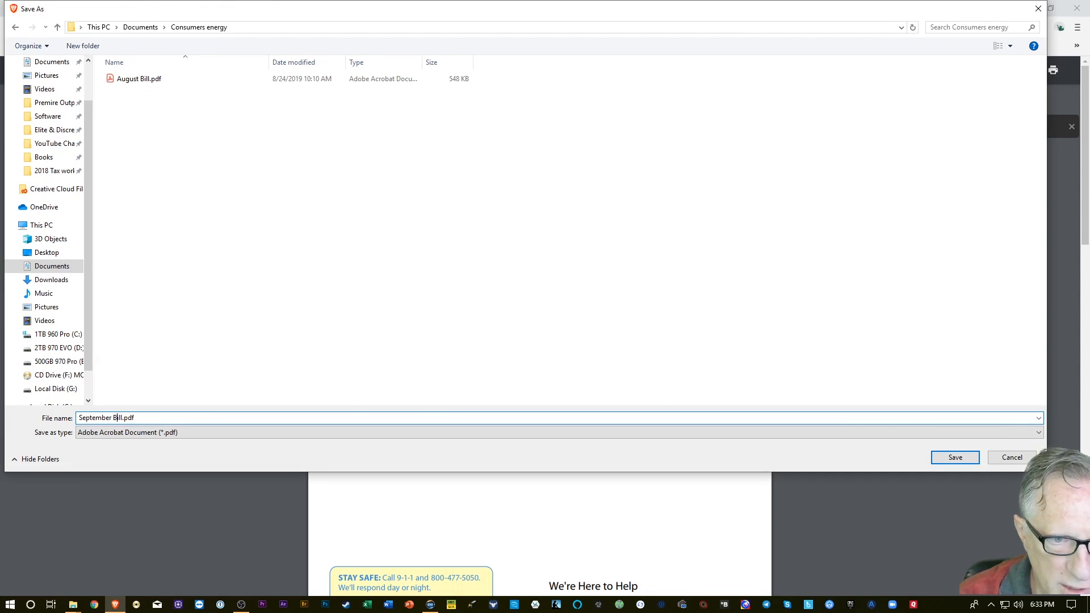
{"action": "key", "text": "Backspace"}
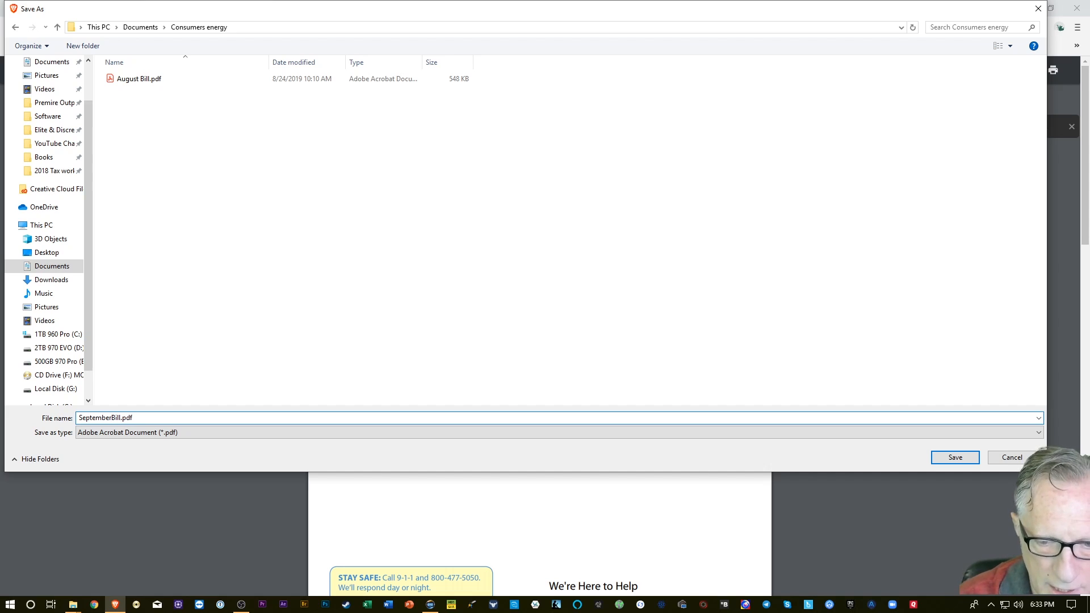
{"action": "type", "text": "September_Bill.pdf"}
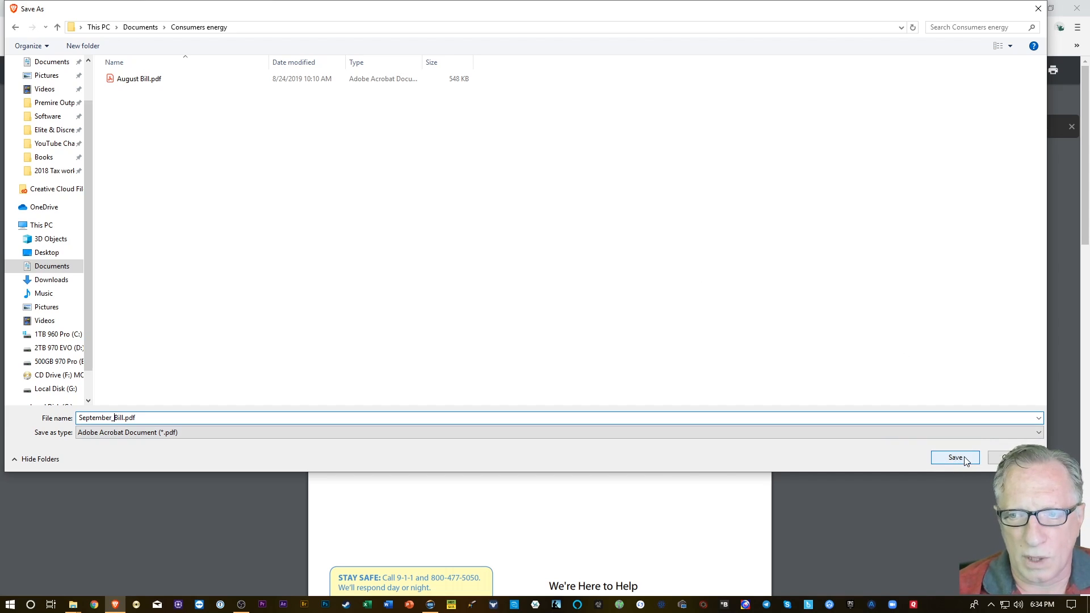
{"action": "left_click", "coordinate": [955, 458]}
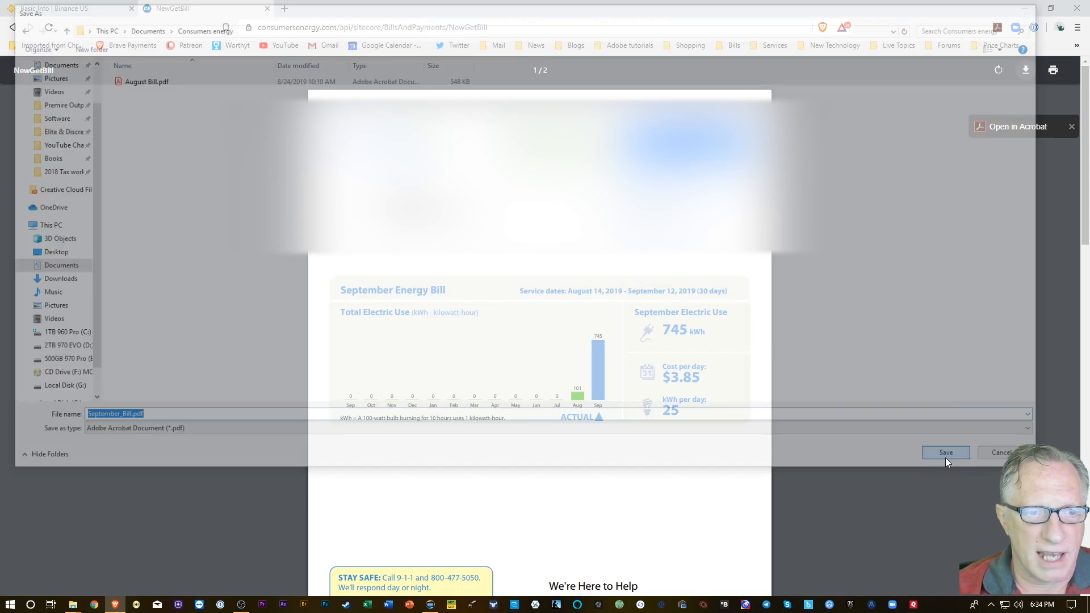
{"action": "left_click", "coordinate": [945, 452]}
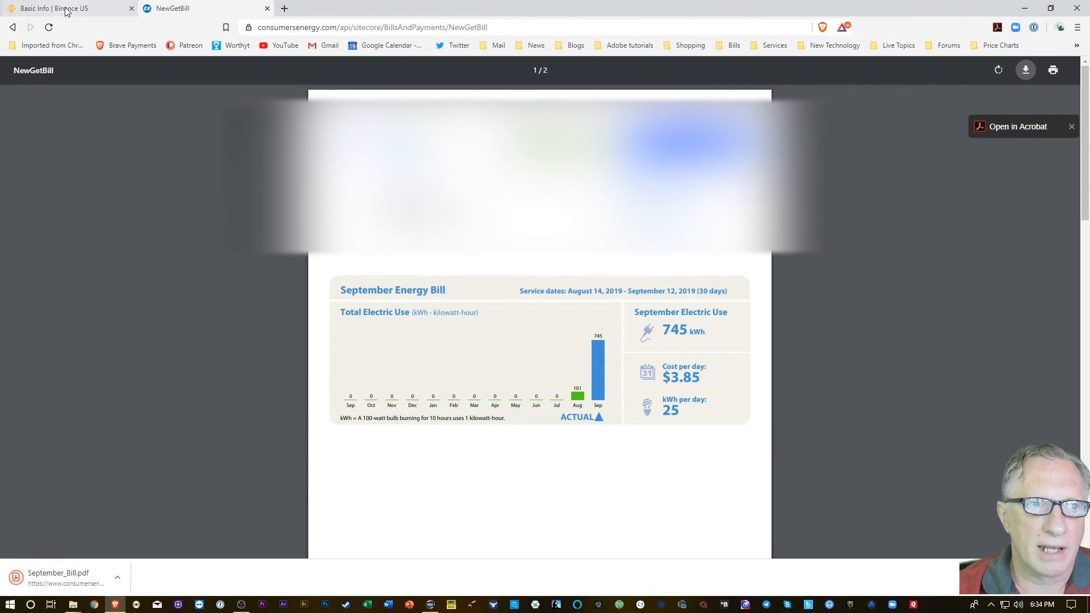
Step: Attach September_Bill.pdf as the proof-of-residence file in the Binance.US verification form
{"action": "left_click", "coordinate": [63, 8]}
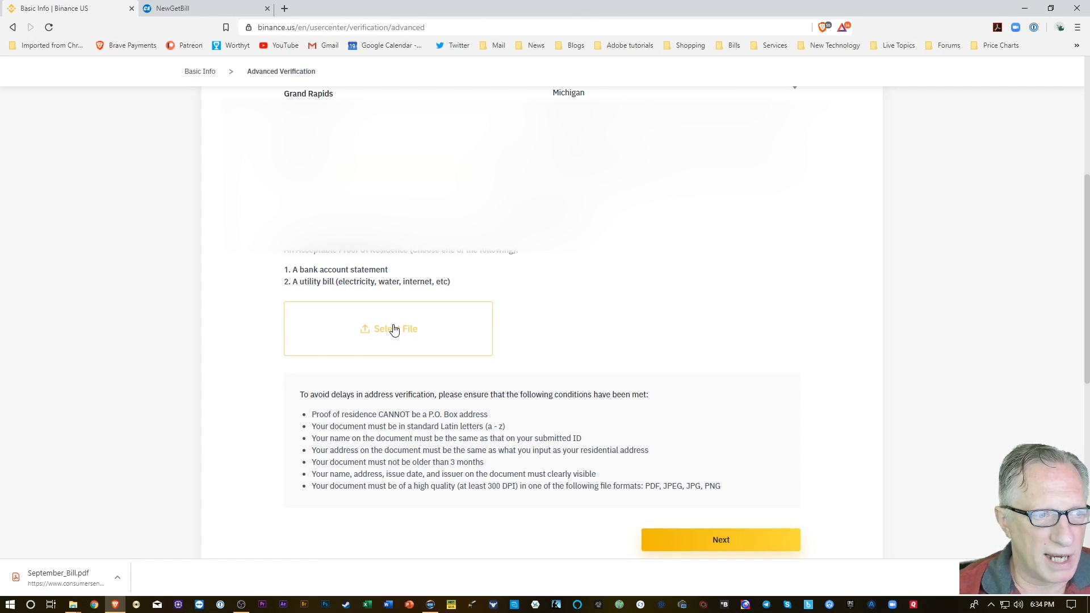
{"action": "left_click", "coordinate": [388, 328]}
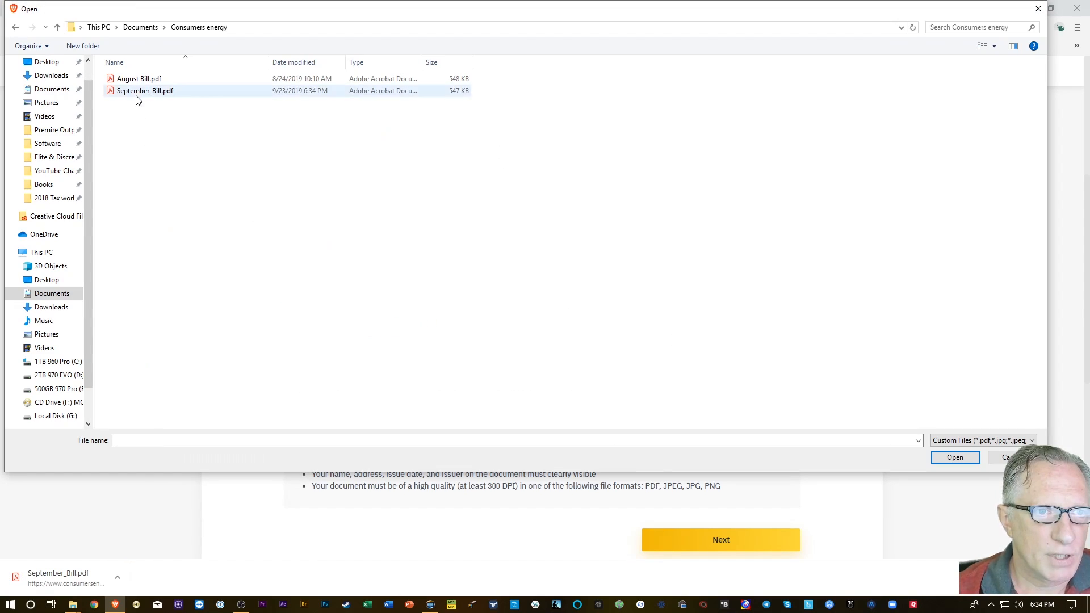
{"action": "left_click", "coordinate": [146, 90]}
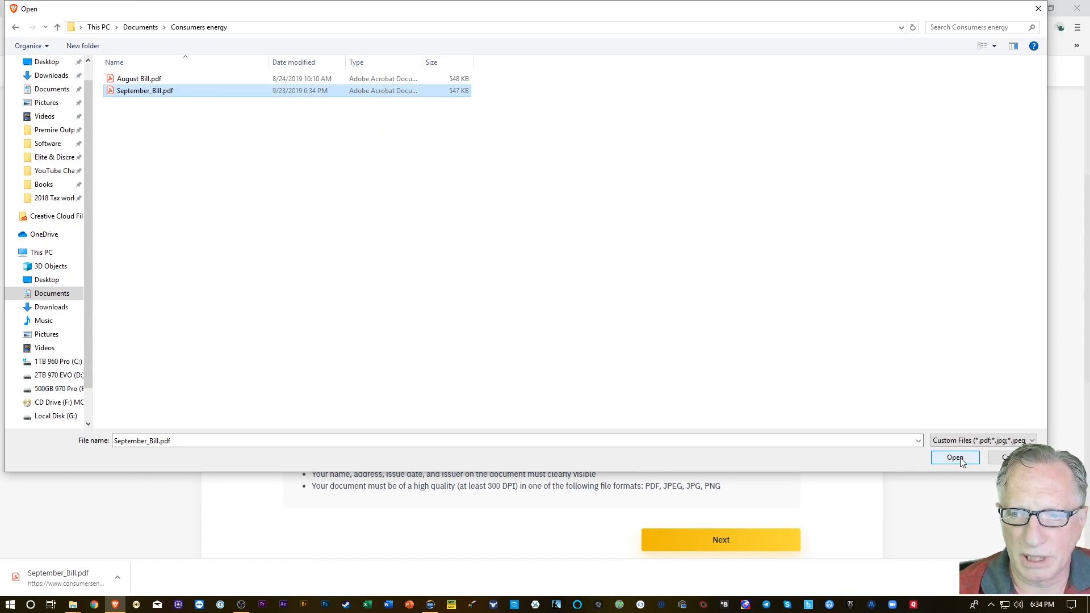
{"action": "left_click", "coordinate": [953, 457]}
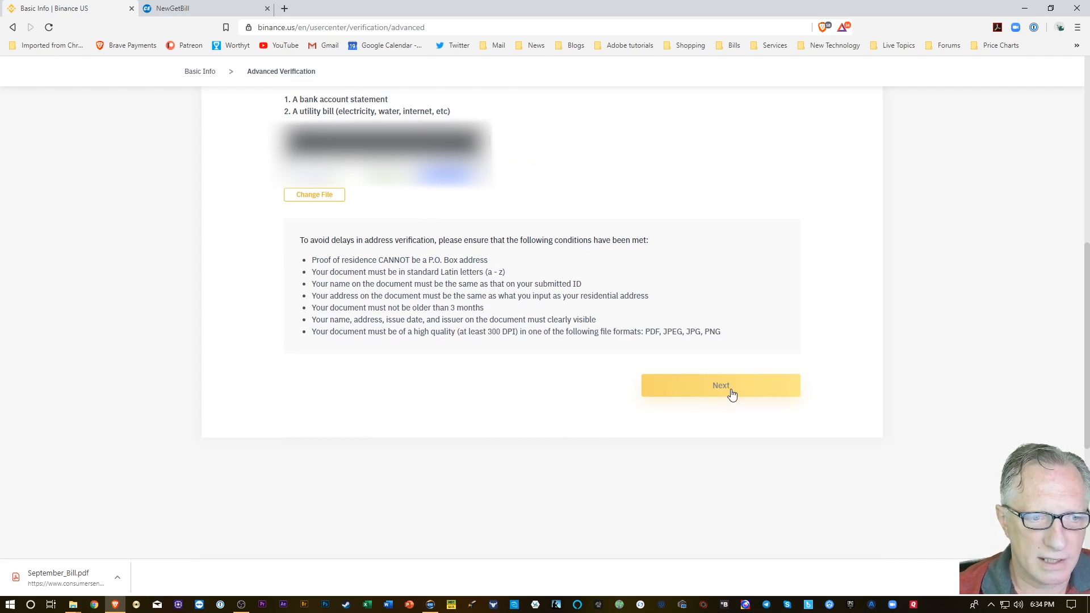
{"action": "left_click", "coordinate": [721, 385]}
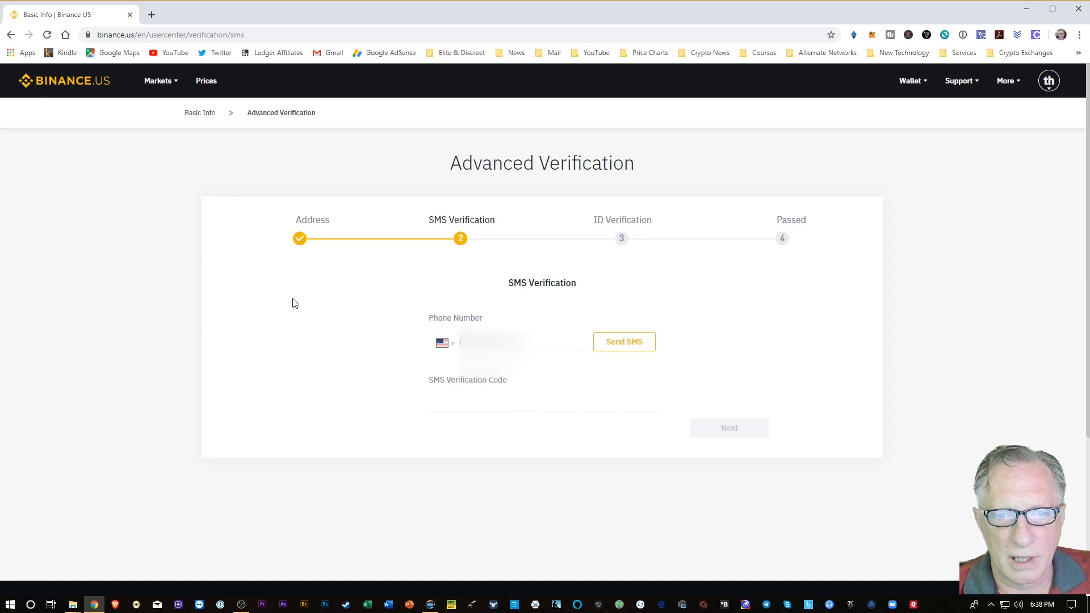
{"action": "left_click", "coordinate": [623, 341]}
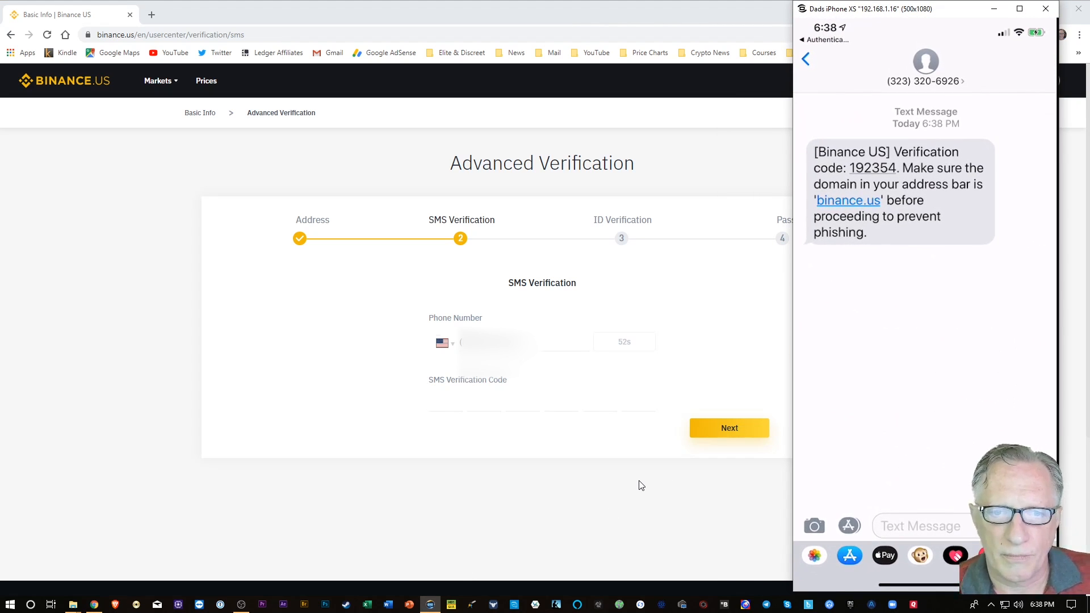
{"action": "left_click", "coordinate": [445, 402]}
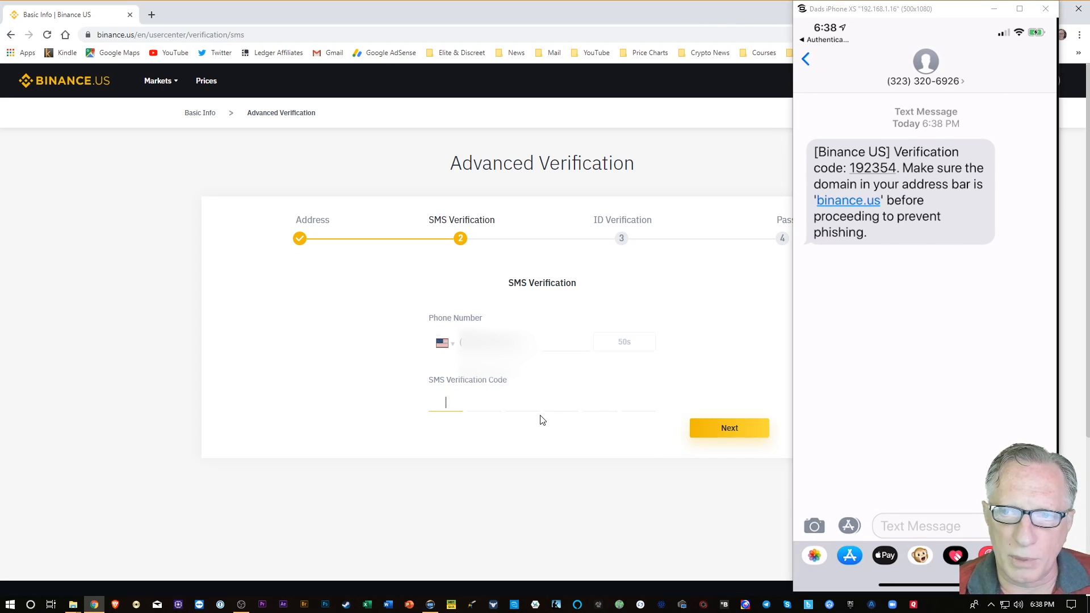
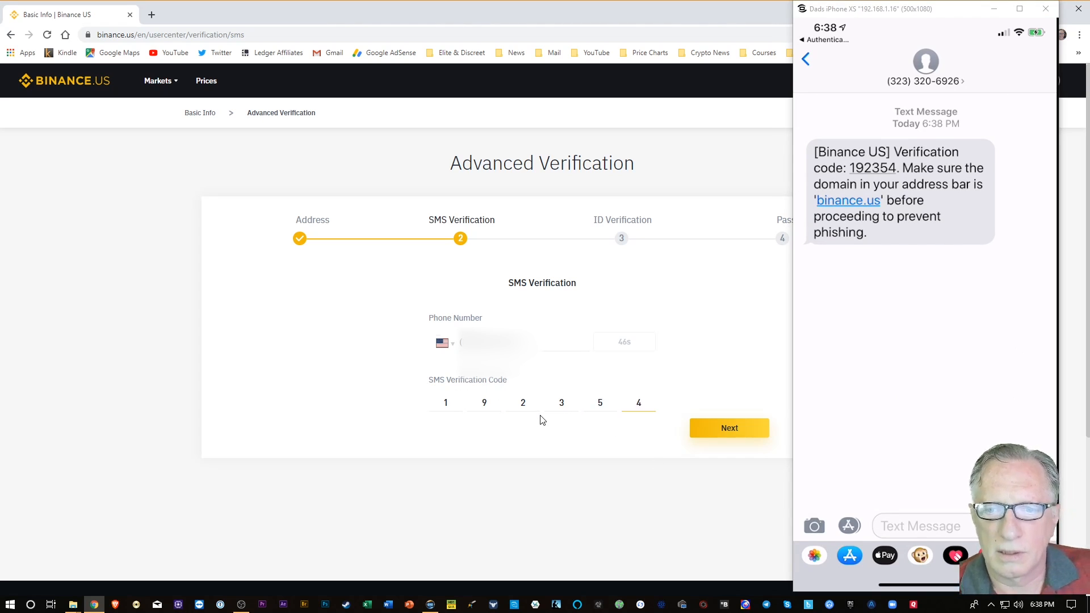
{"action": "left_click", "coordinate": [729, 427]}
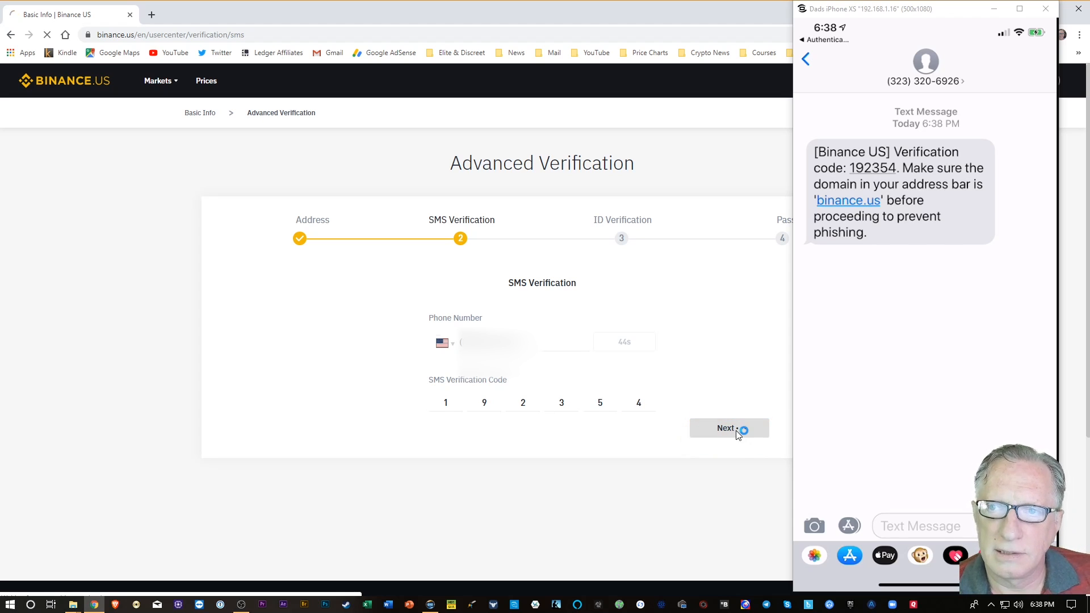
{"action": "left_click", "coordinate": [725, 428]}
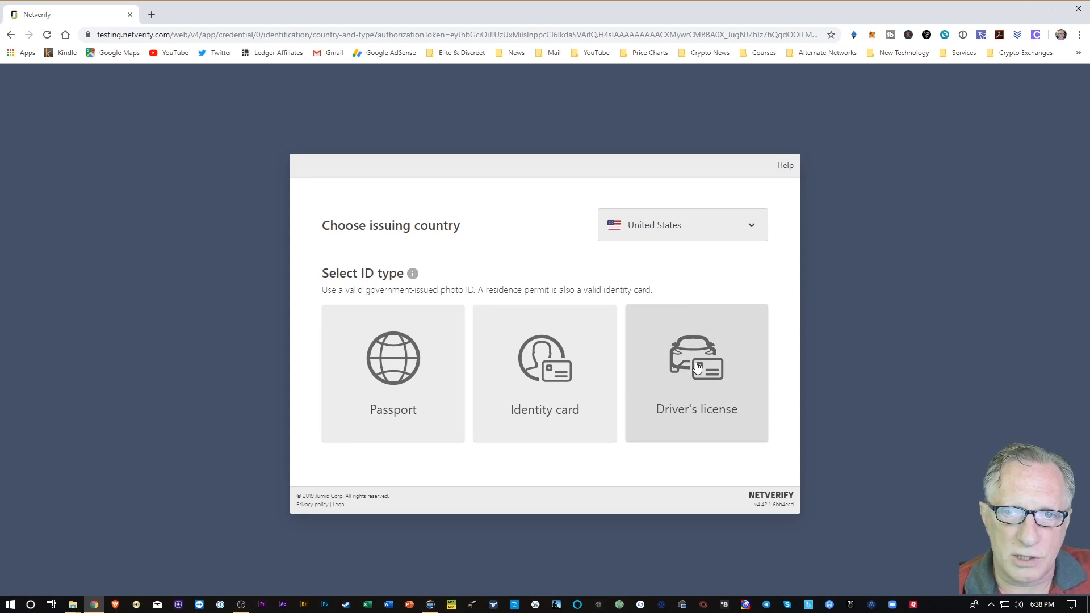
Step: Select a United States driver's license as the ID and choose Upload file
{"action": "left_click", "coordinate": [696, 372]}
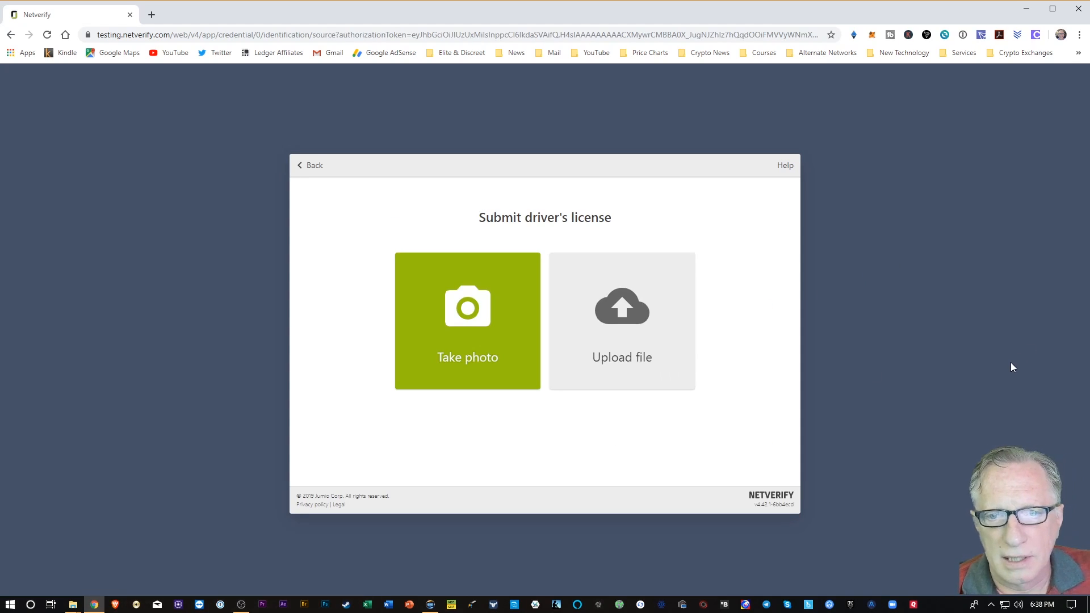
{"action": "mouse_move", "coordinate": [368, 155]}
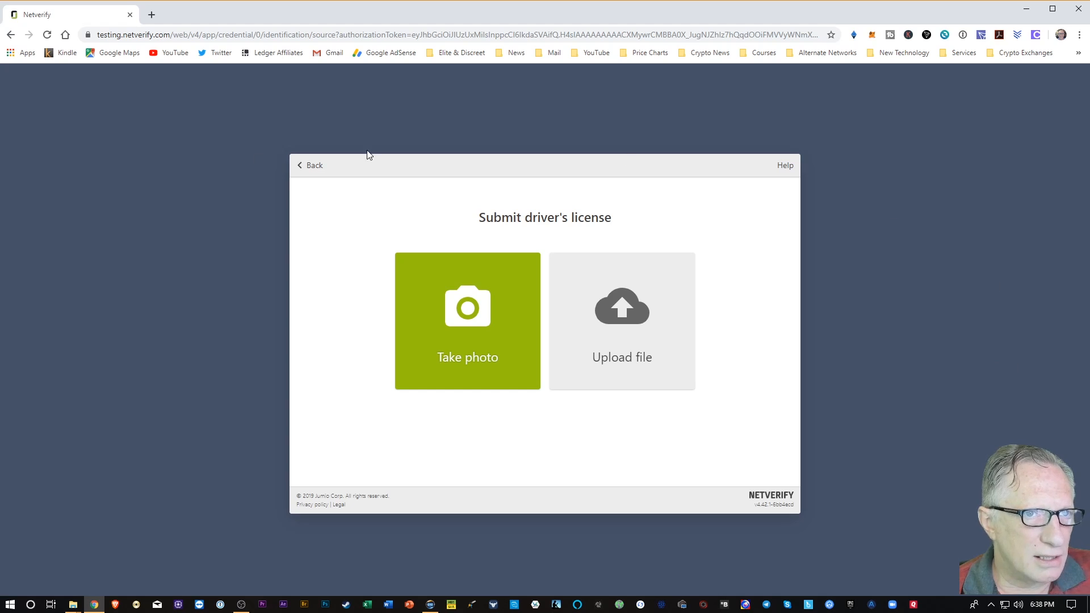
{"action": "mouse_move", "coordinate": [151, 193]}
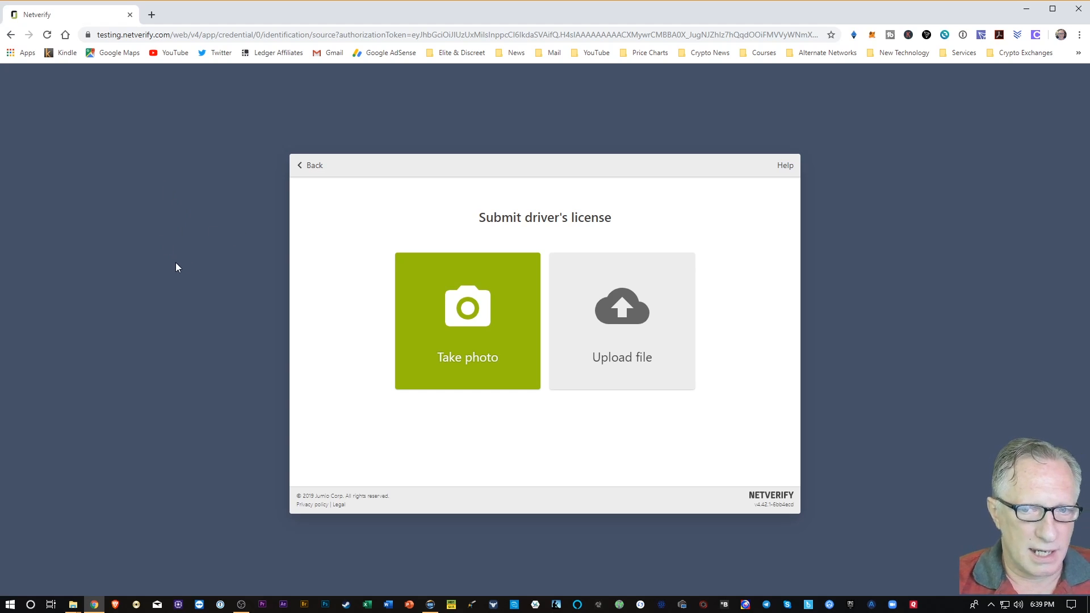
{"action": "left_click", "coordinate": [620, 320]}
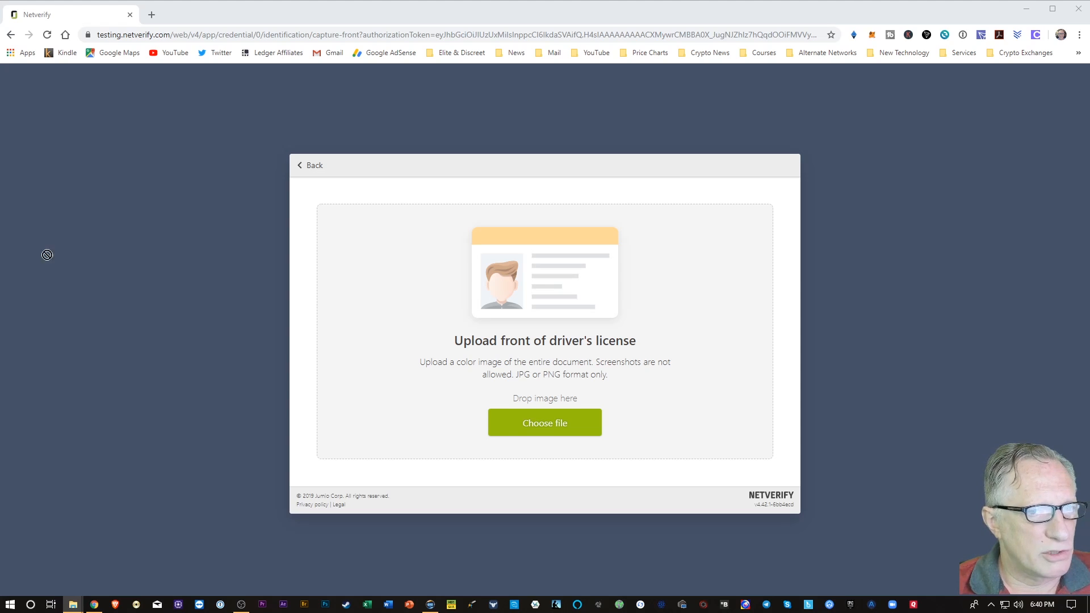
Step: Upload and confirm the front and back images of the driver's license
{"action": "left_click", "coordinate": [545, 422]}
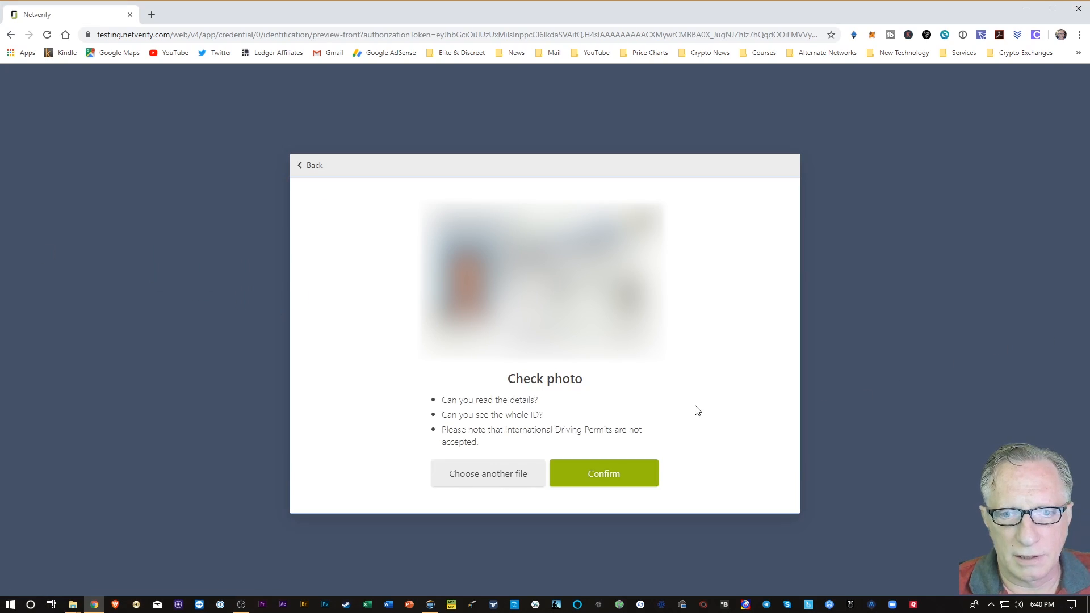
{"action": "mouse_move", "coordinate": [634, 438]}
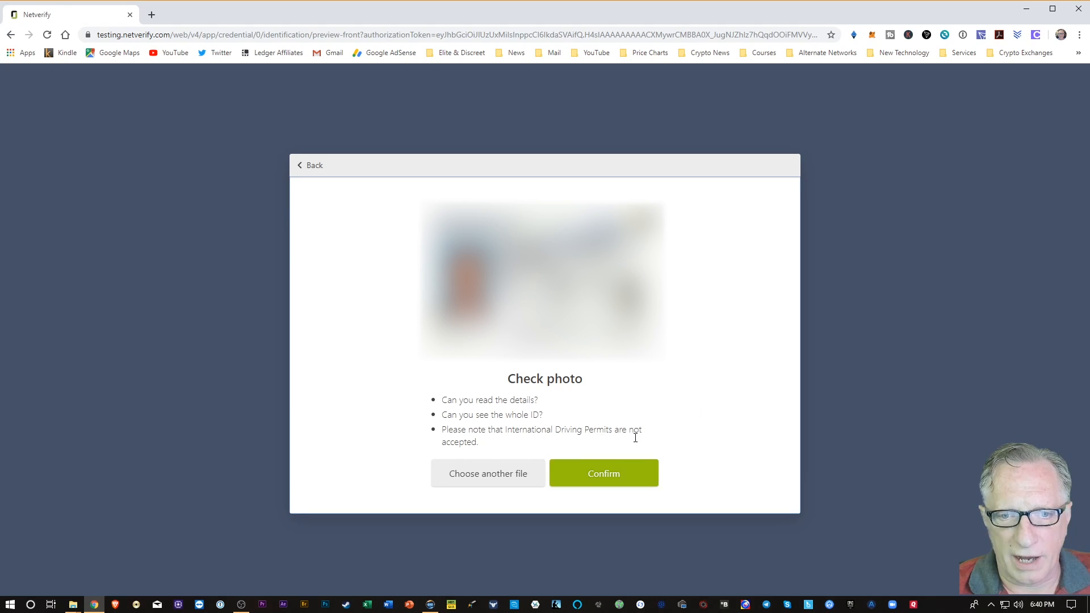
{"action": "left_click", "coordinate": [603, 474]}
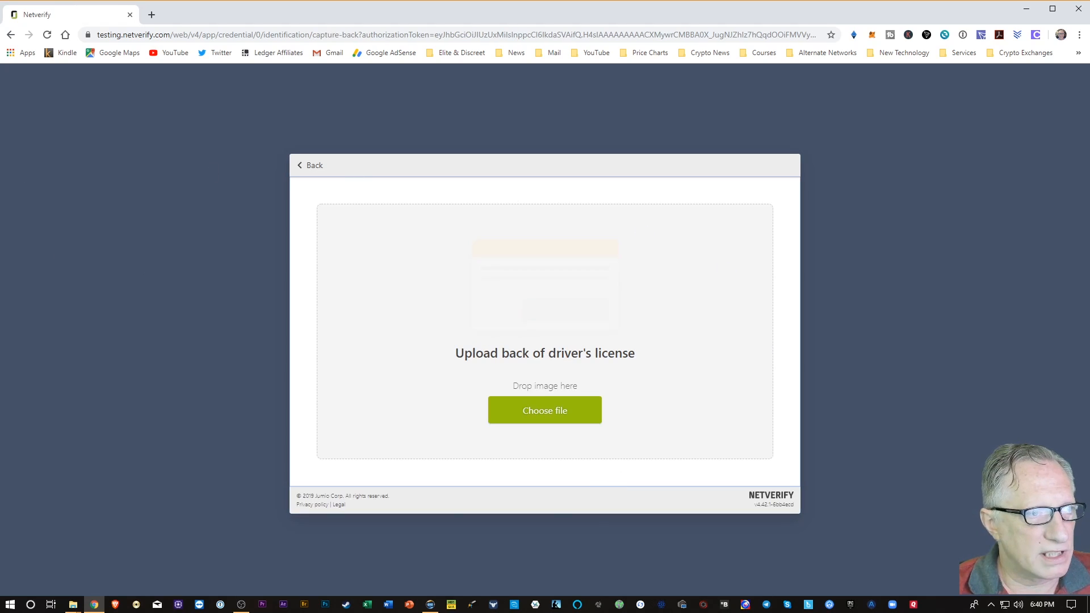
{"action": "left_click", "coordinate": [544, 410]}
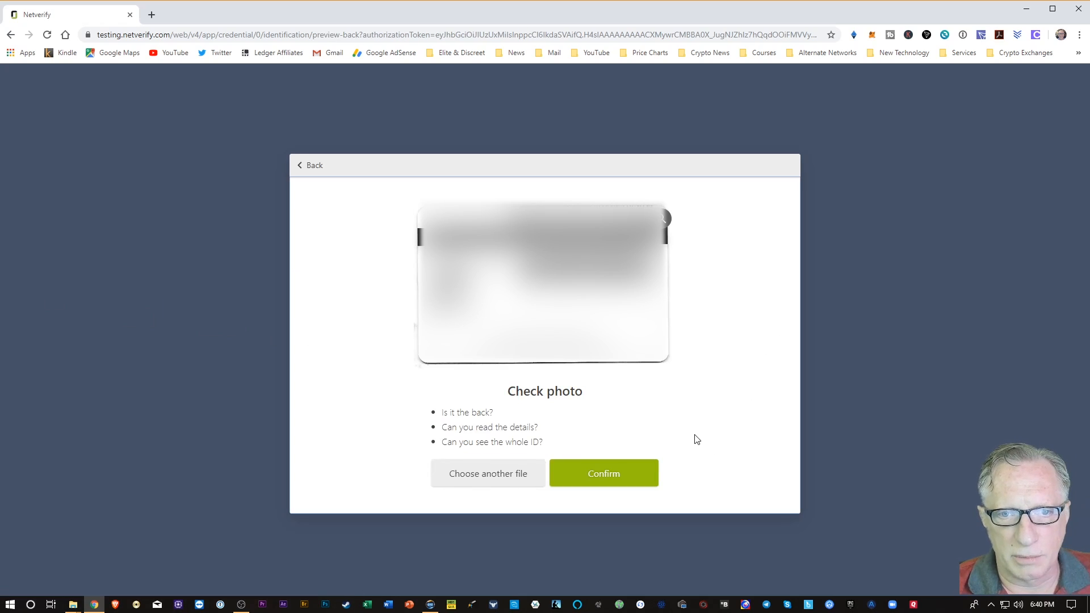
{"action": "mouse_move", "coordinate": [604, 473]}
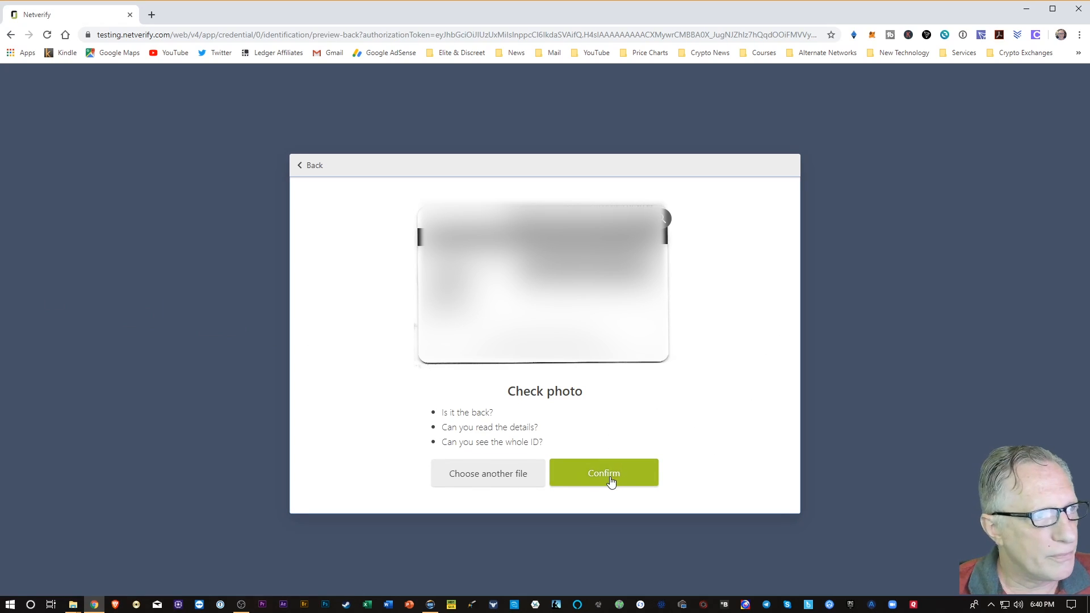
{"action": "left_click", "coordinate": [603, 473]}
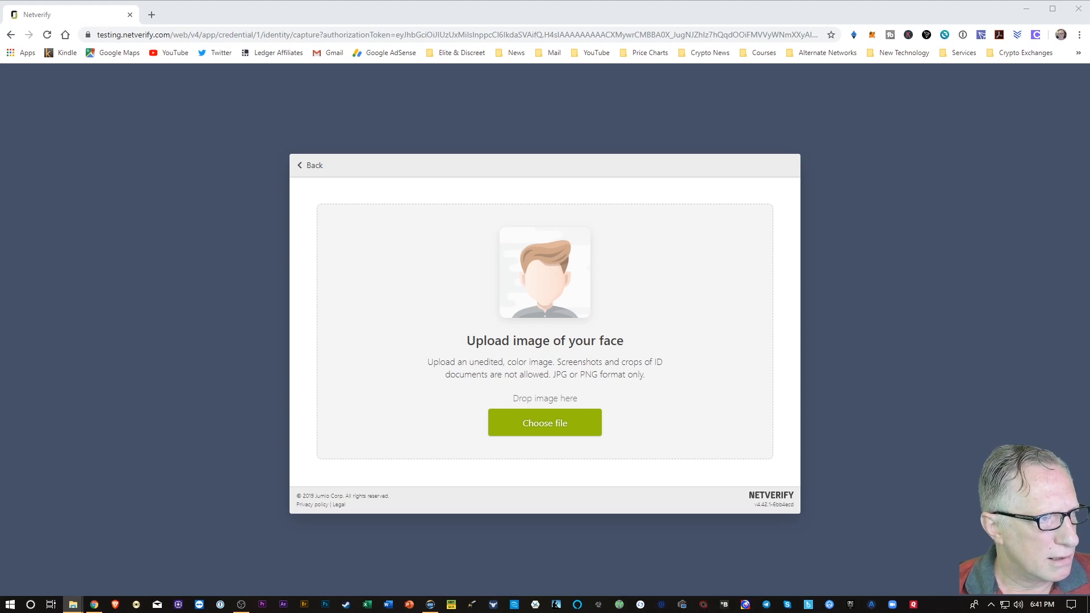
Step: Upload the face photo in Netverify and submit the verification
{"action": "left_click", "coordinate": [544, 423]}
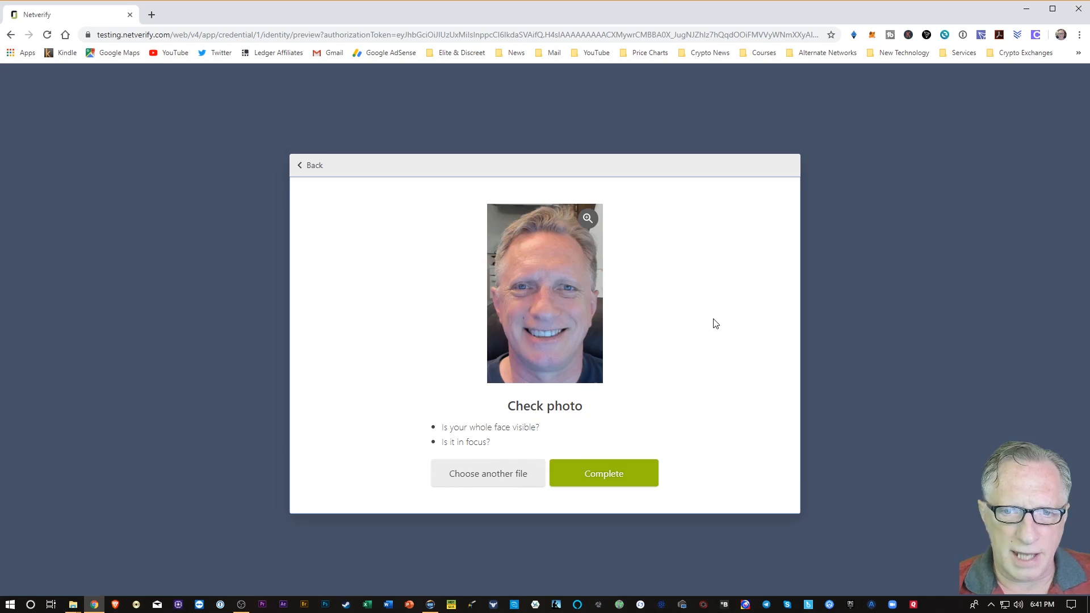
{"action": "mouse_move", "coordinate": [706, 397]}
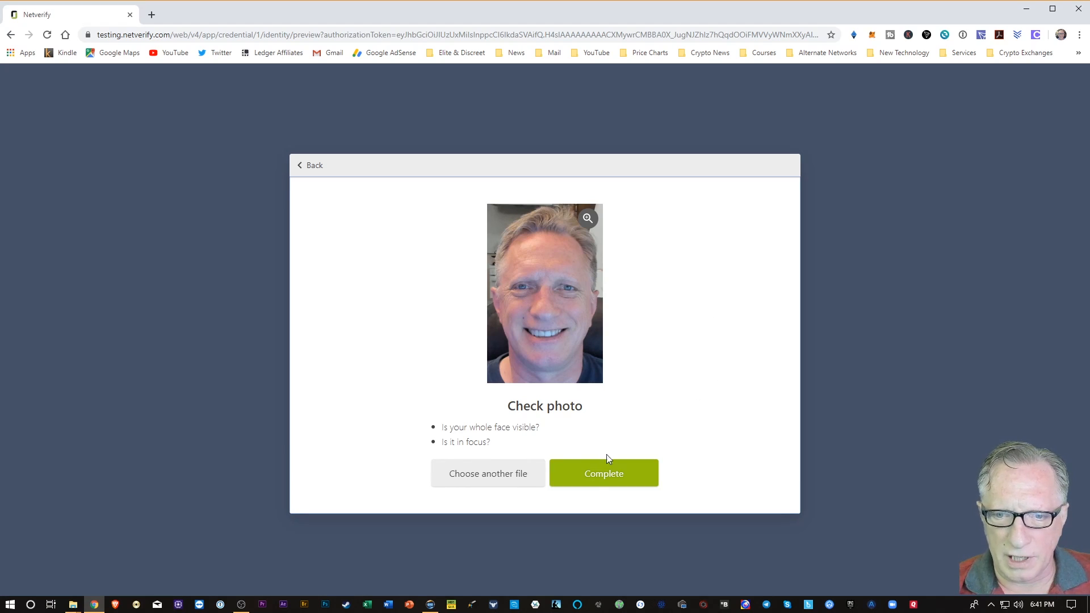
{"action": "left_click", "coordinate": [603, 473]}
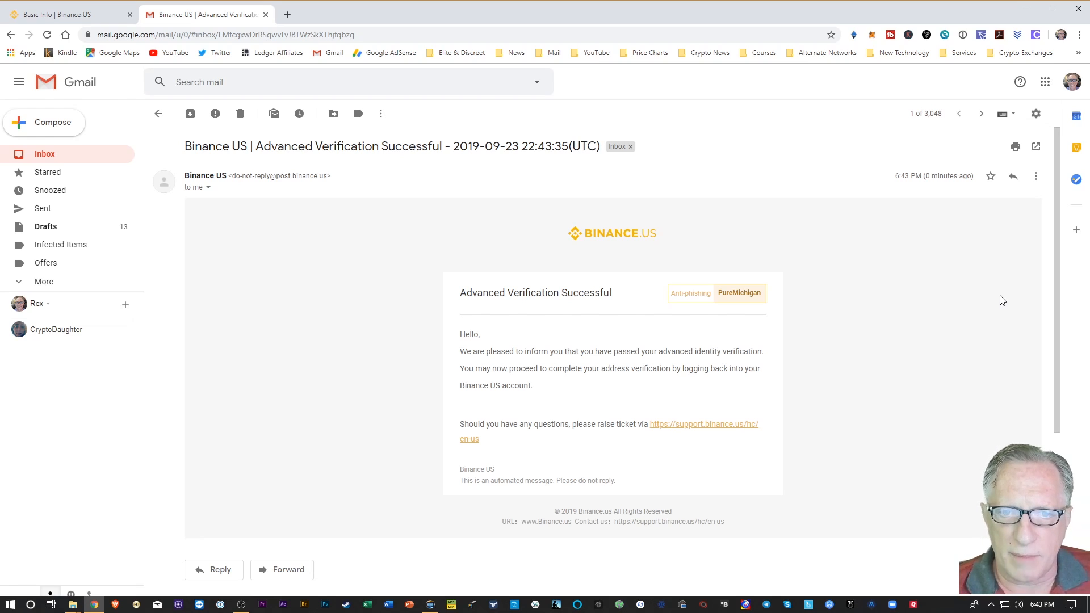
{"action": "mouse_move", "coordinate": [911, 297]}
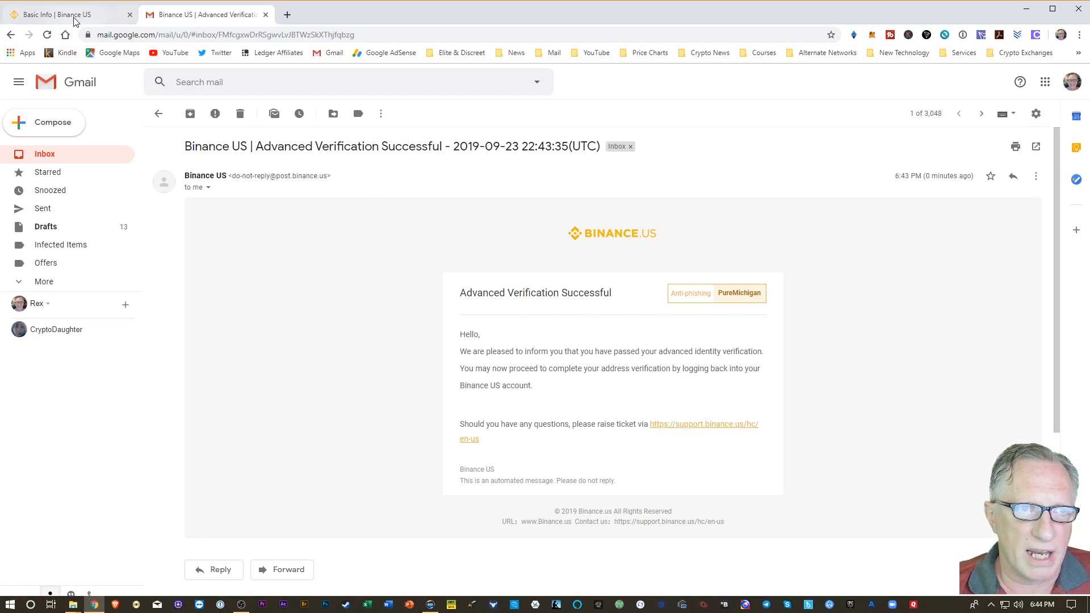
Step: Return to the Binance.US profile and start Fiat Account Verification
{"action": "left_click", "coordinate": [52, 13]}
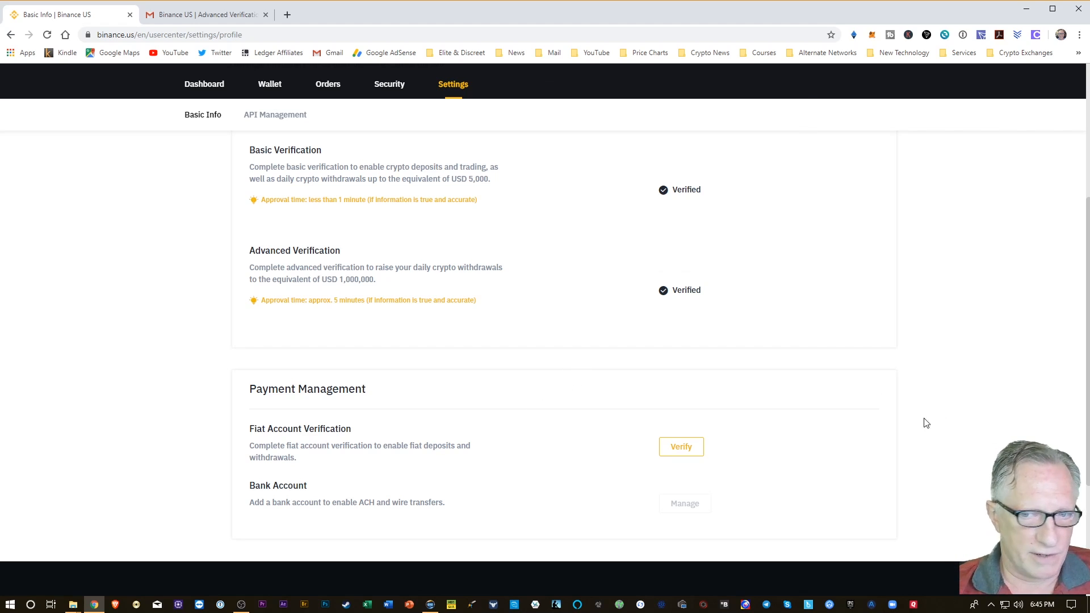
{"action": "left_click", "coordinate": [681, 446]}
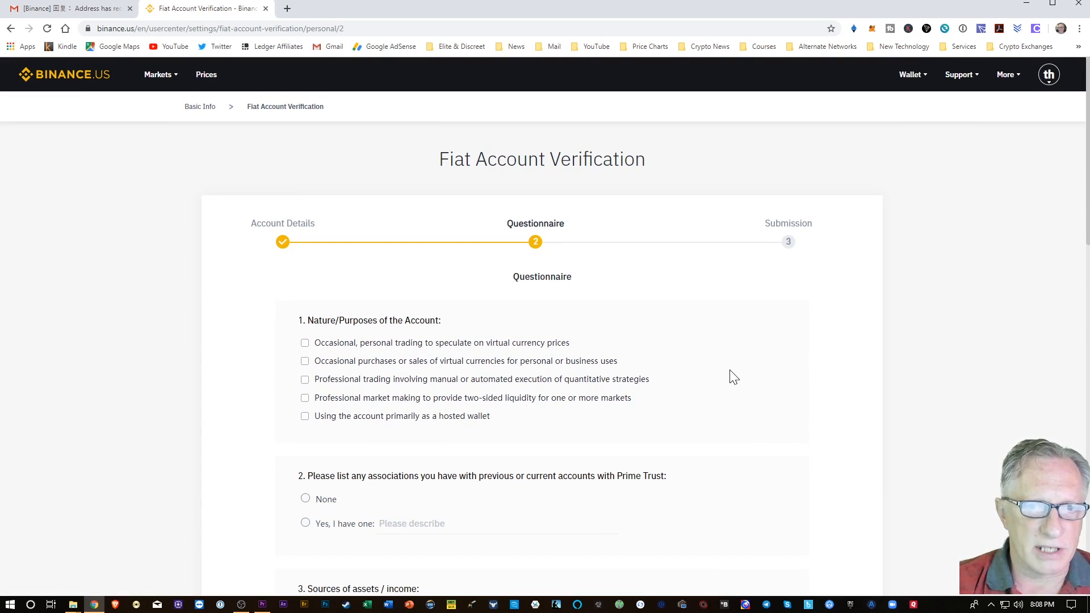
Step: Authorize the Prime Trust custodial account, submit the questionnaire, and return to profile
{"action": "scroll", "scroll_direction": "down", "scroll_amount": 3}
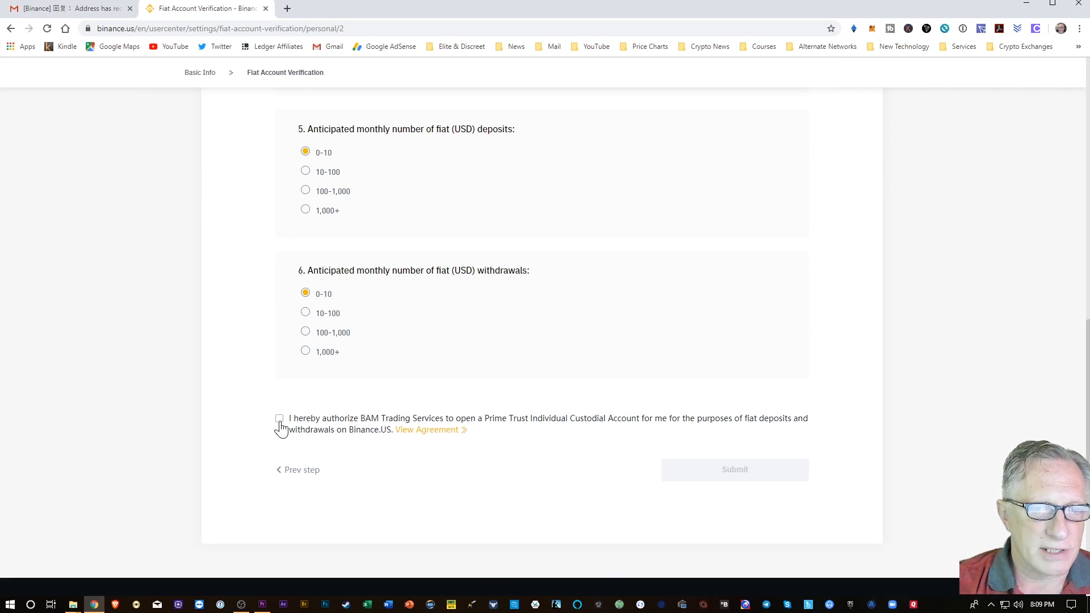
{"action": "left_click", "coordinate": [278, 418]}
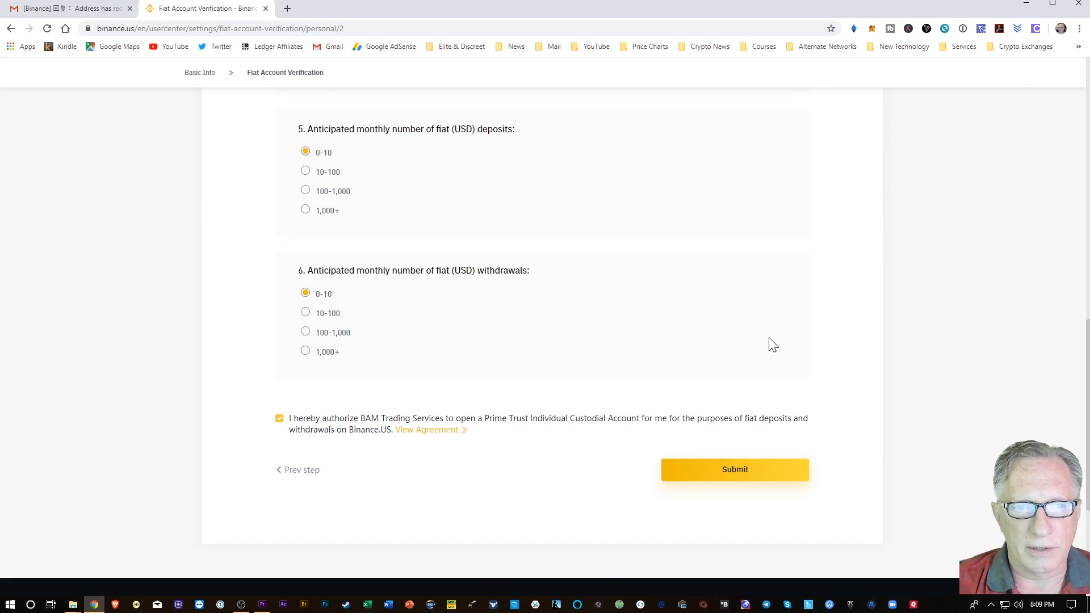
{"action": "left_click", "coordinate": [734, 469]}
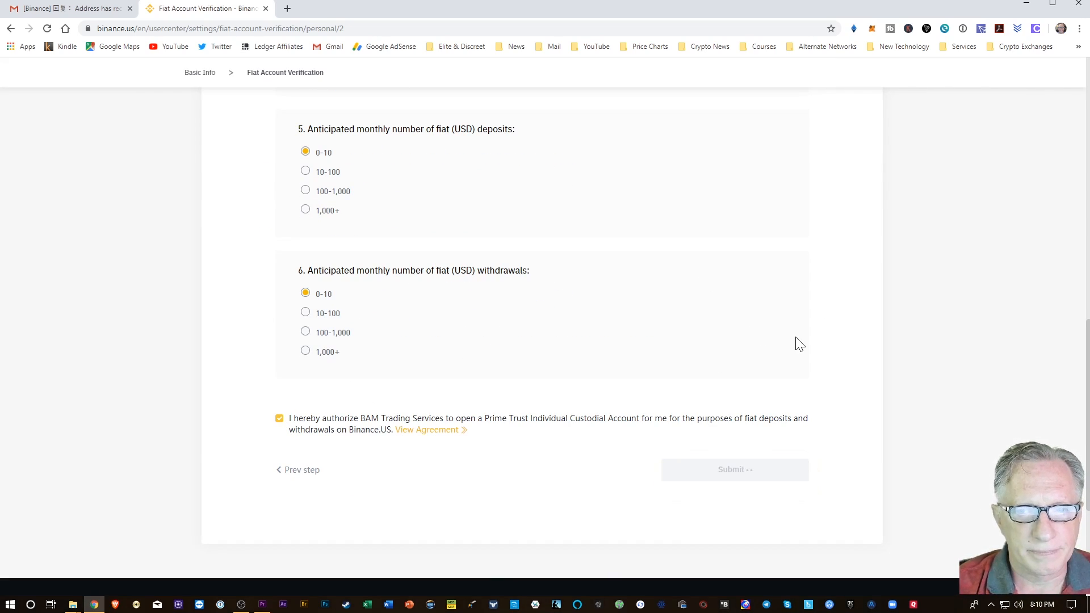
{"action": "left_click", "coordinate": [734, 470]}
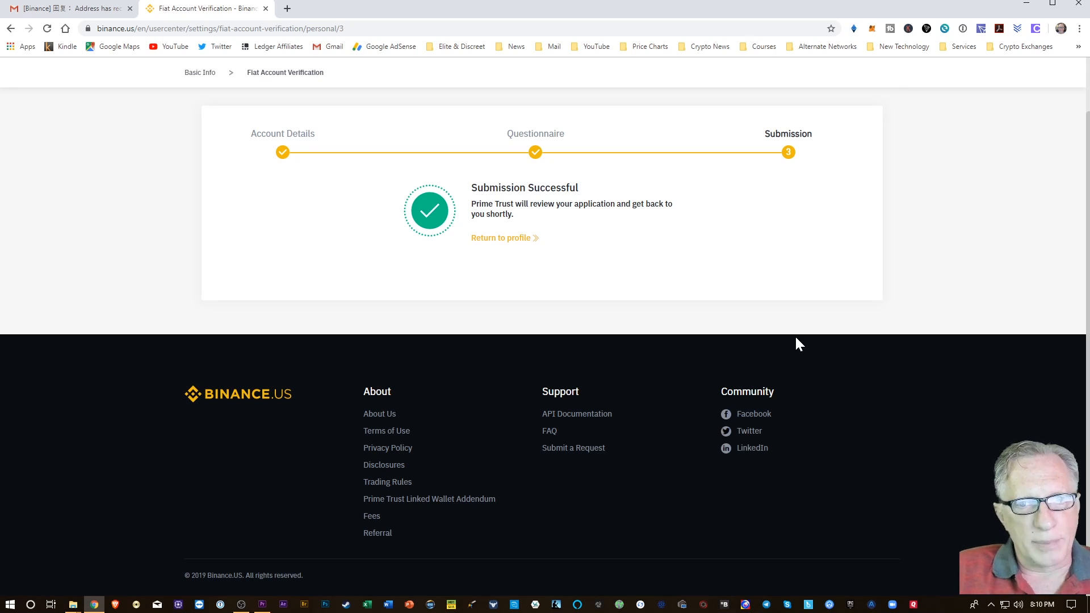
{"action": "left_click", "coordinate": [501, 238]}
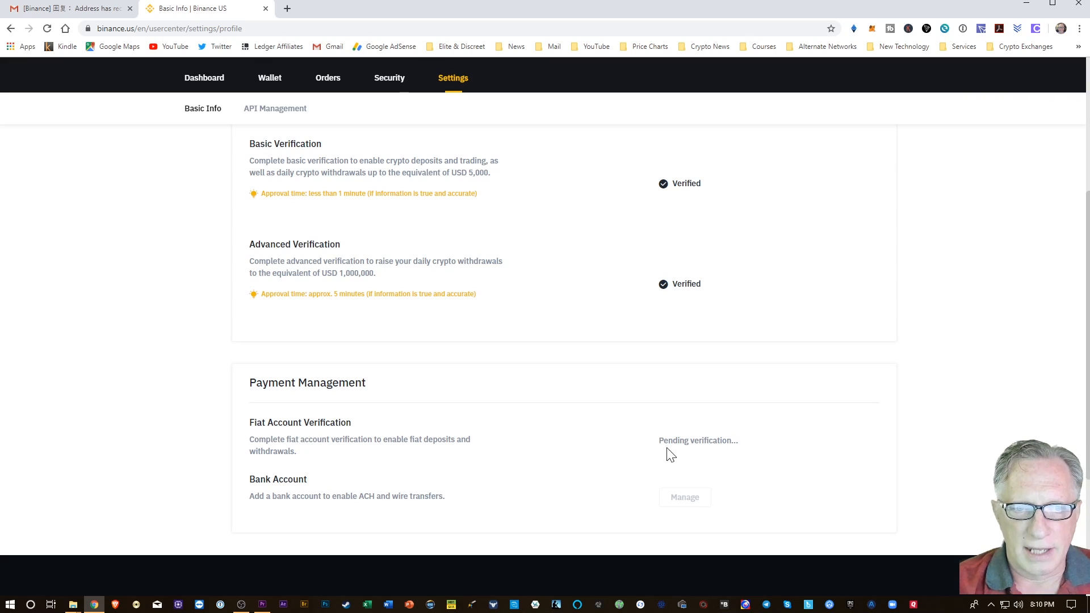
{"action": "mouse_move", "coordinate": [934, 423]}
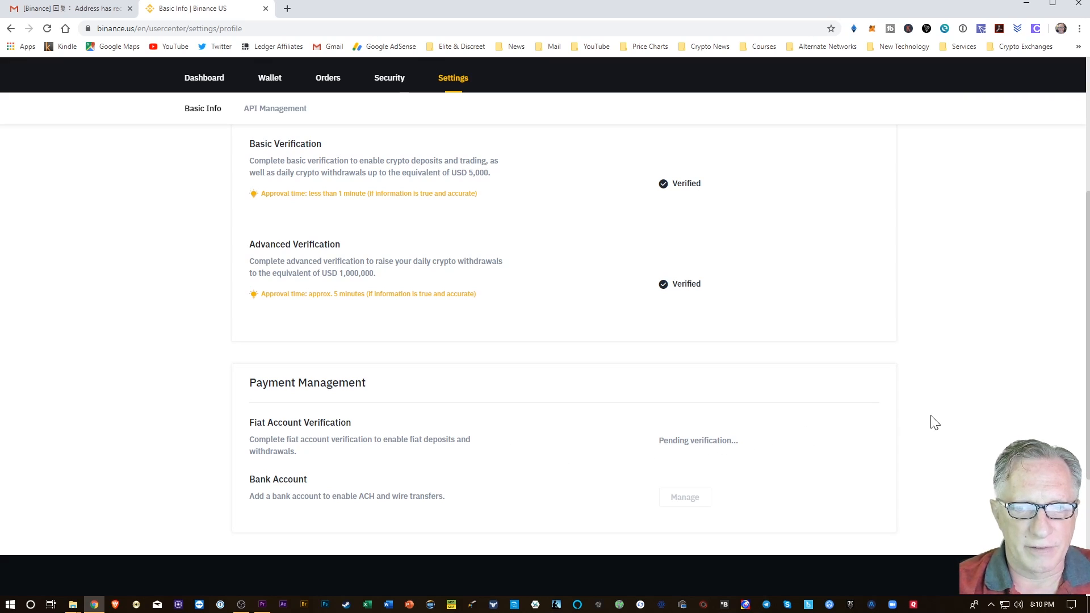
Step: Read the 'Fiat Account Verification Successful' email, then return to Binance.US settings
{"action": "left_click", "coordinate": [69, 9]}
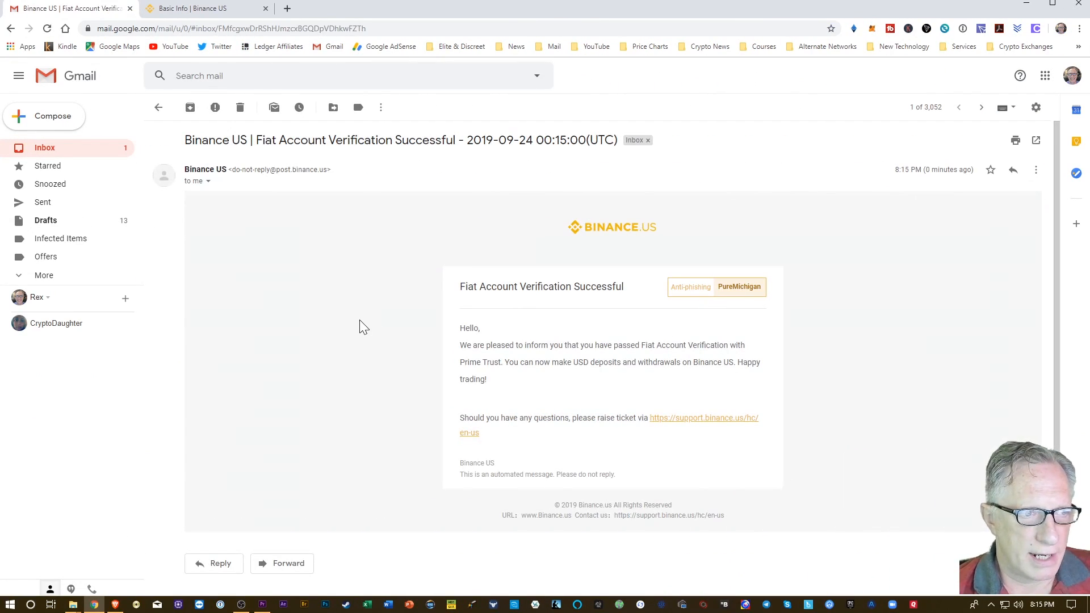
{"action": "mouse_move", "coordinate": [371, 323]}
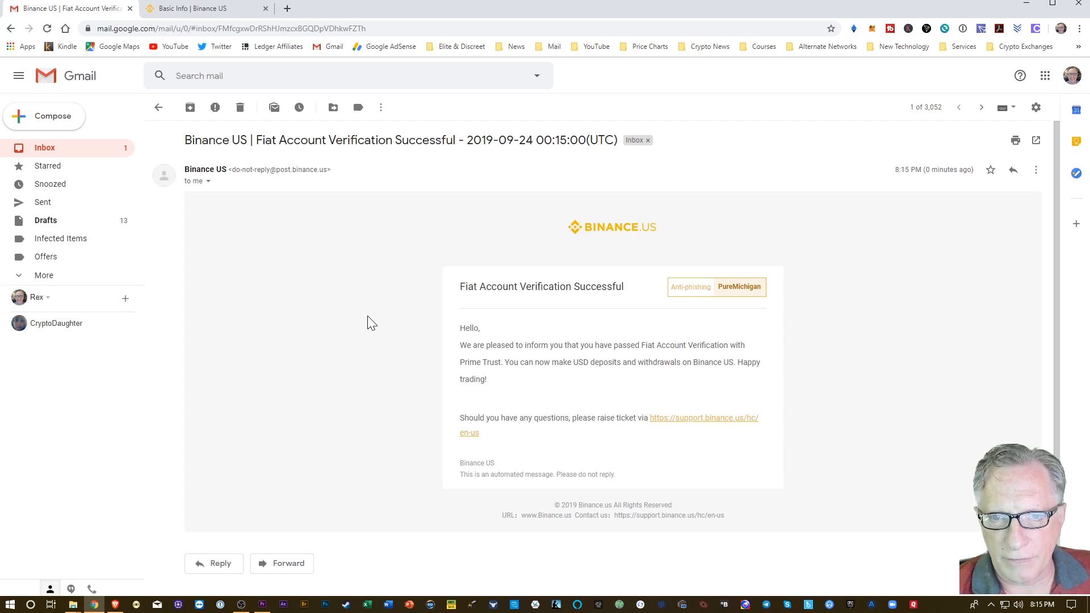
{"action": "mouse_move", "coordinate": [362, 341]}
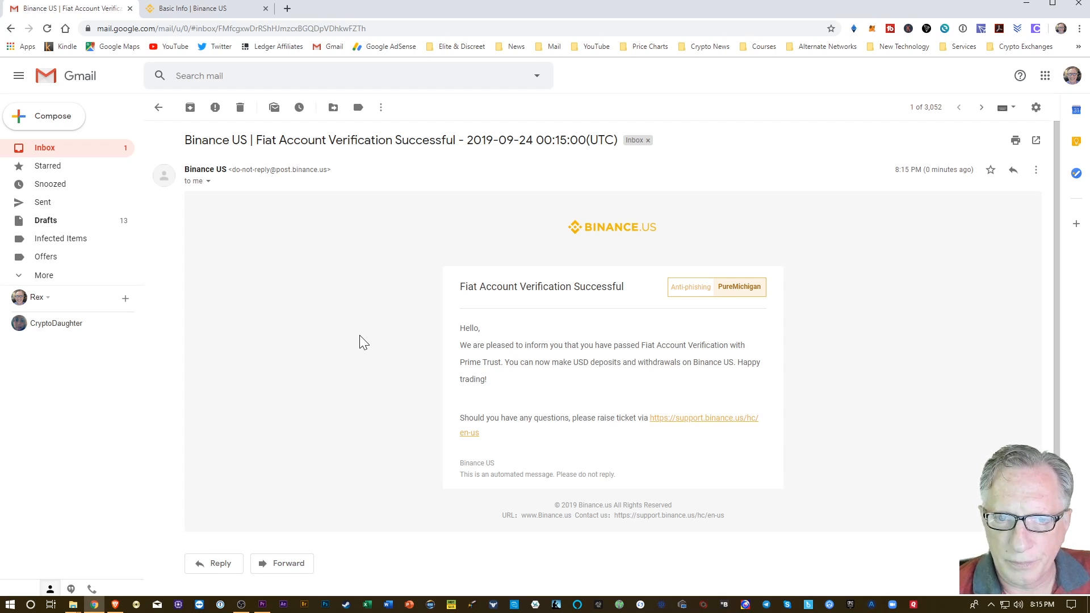
{"action": "left_click", "coordinate": [202, 9]}
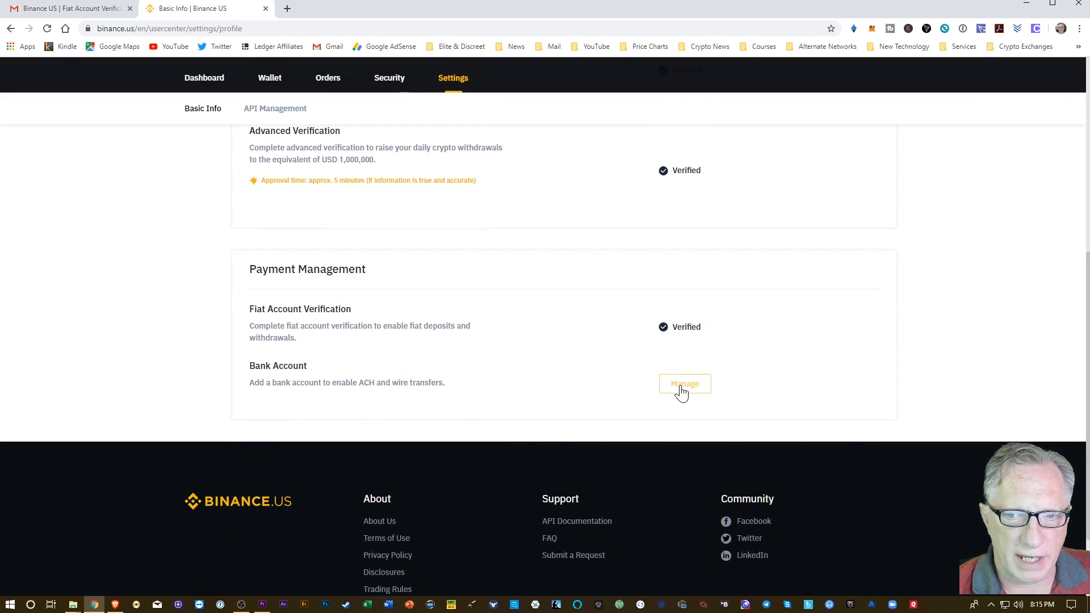
Step: Link a new ACH bank account by entering account and routing numbers
{"action": "left_click", "coordinate": [684, 384]}
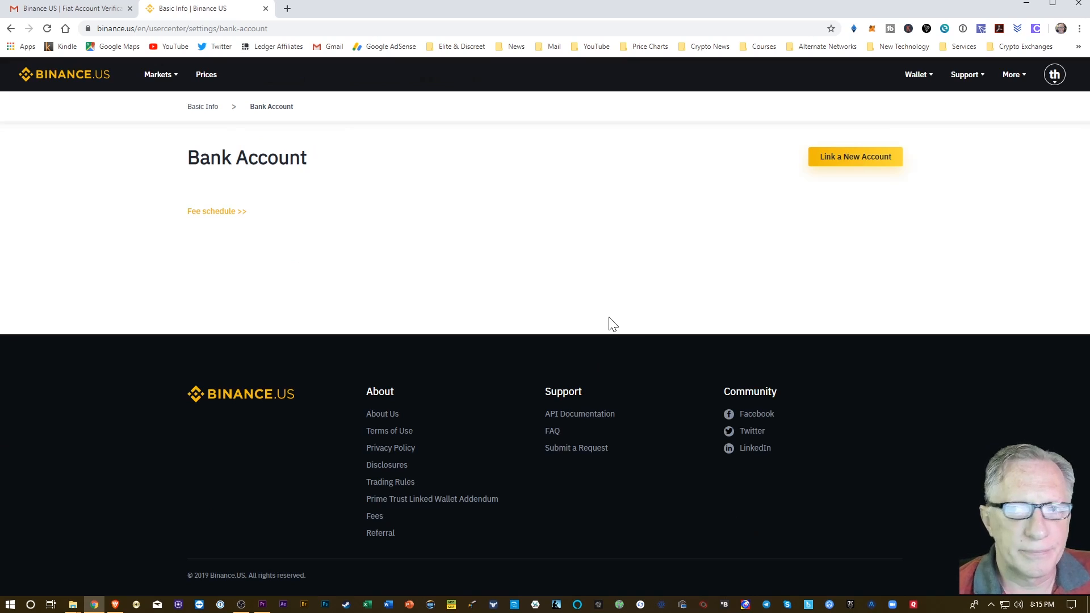
{"action": "mouse_move", "coordinate": [856, 157]}
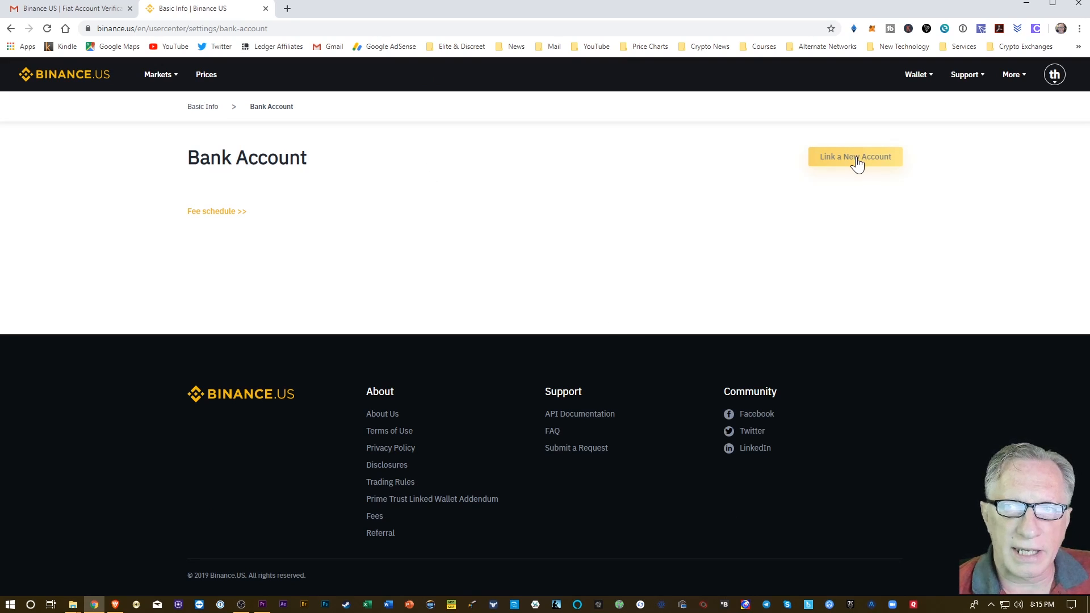
{"action": "left_click", "coordinate": [855, 156]}
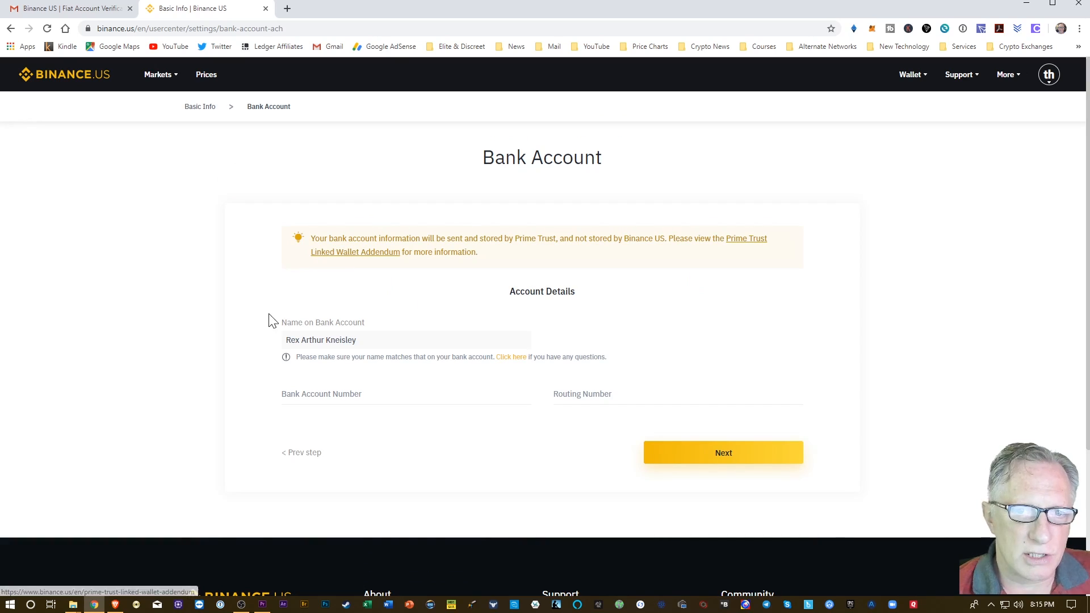
{"action": "left_click", "coordinate": [674, 394]}
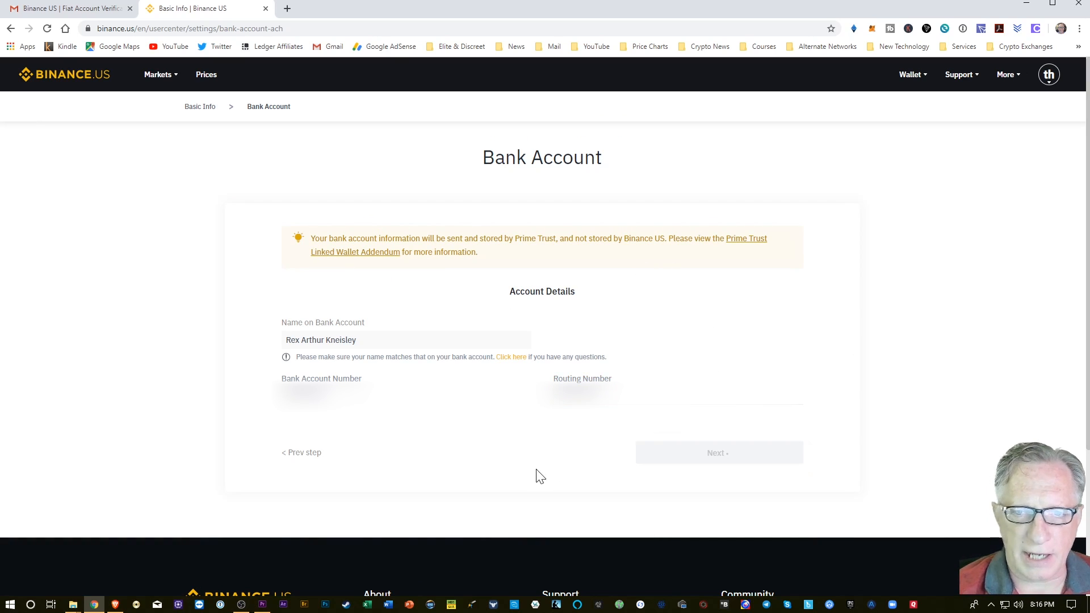
{"action": "left_click", "coordinate": [718, 453]}
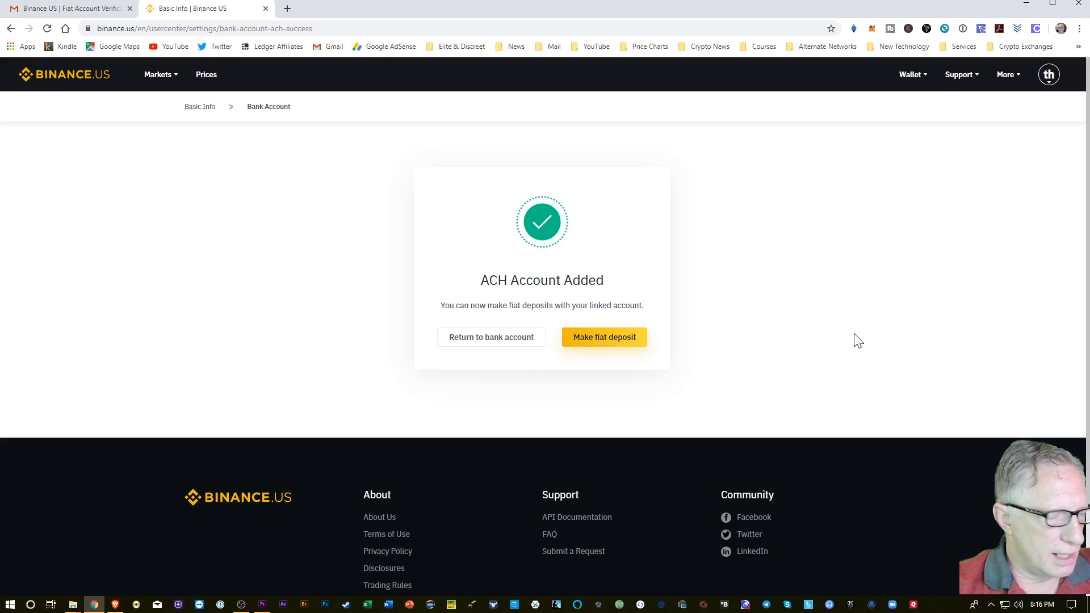
{"action": "mouse_move", "coordinate": [696, 319]}
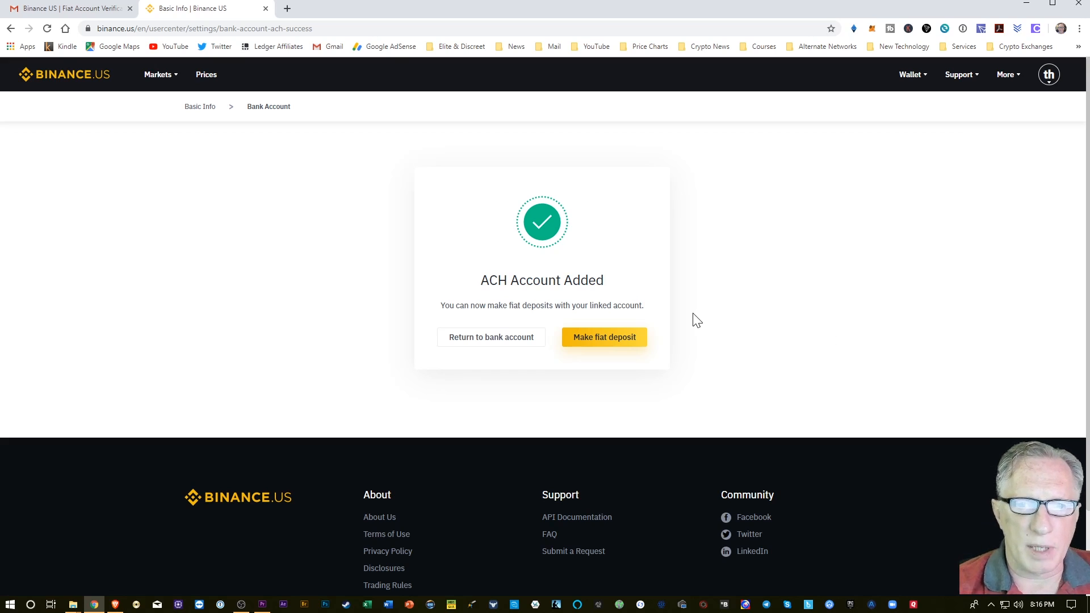
Step: Deposit $50 USD from the linked bank account and confirm it
{"action": "left_click", "coordinate": [604, 338]}
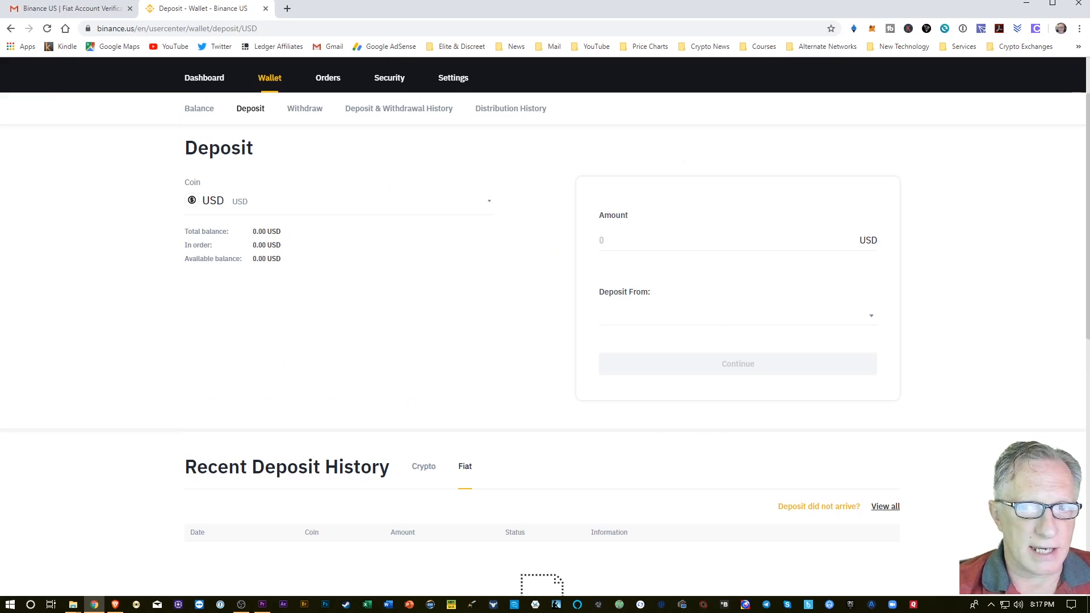
{"action": "left_click", "coordinate": [695, 240]}
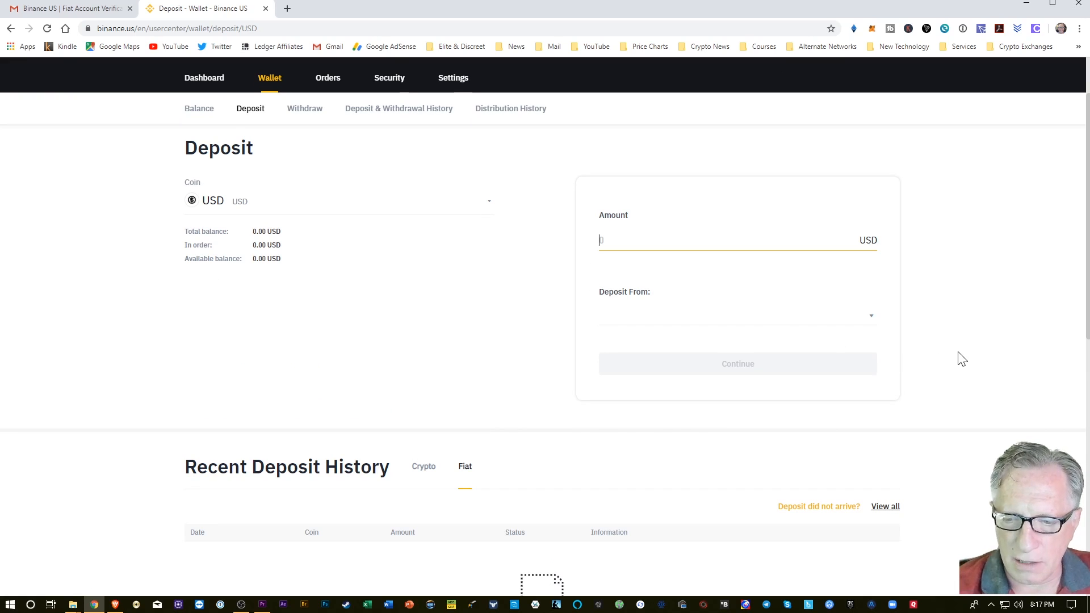
{"action": "type", "text": "50"}
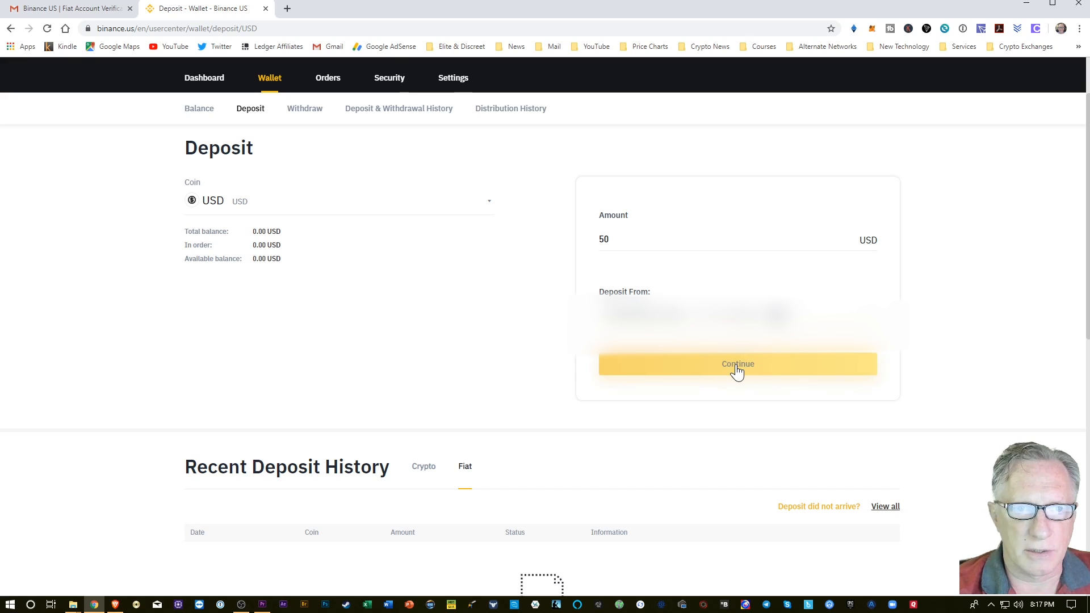
{"action": "left_click", "coordinate": [738, 364]}
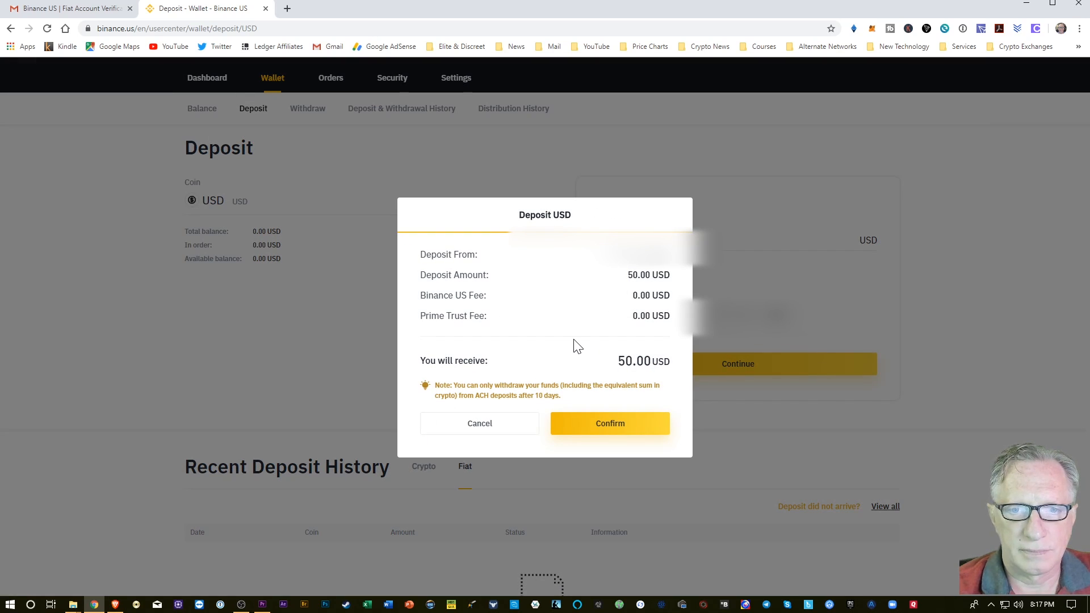
{"action": "mouse_move", "coordinate": [634, 303]}
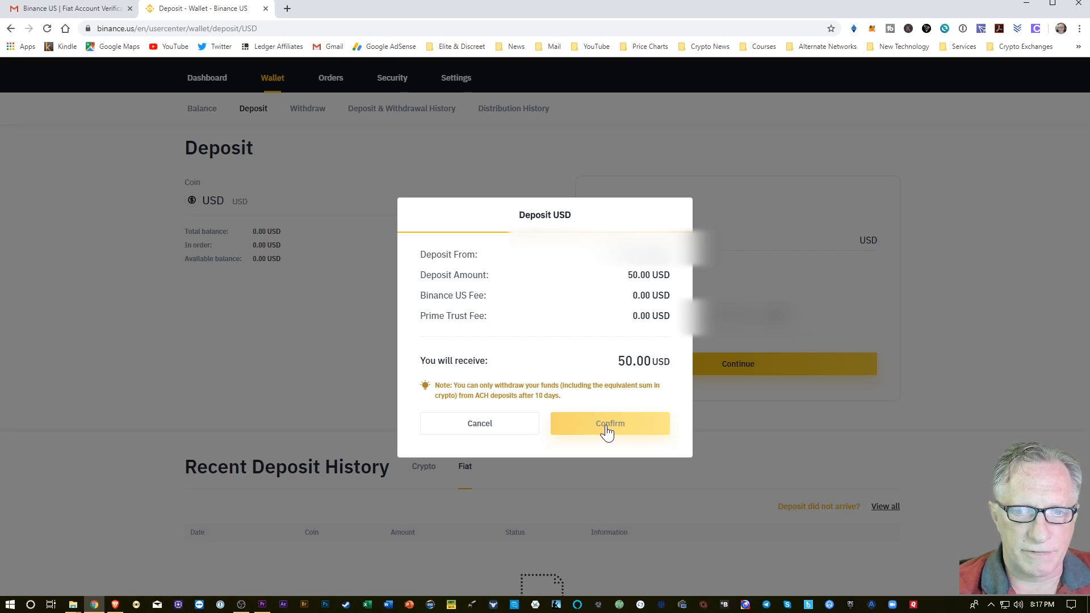
{"action": "left_click", "coordinate": [609, 424]}
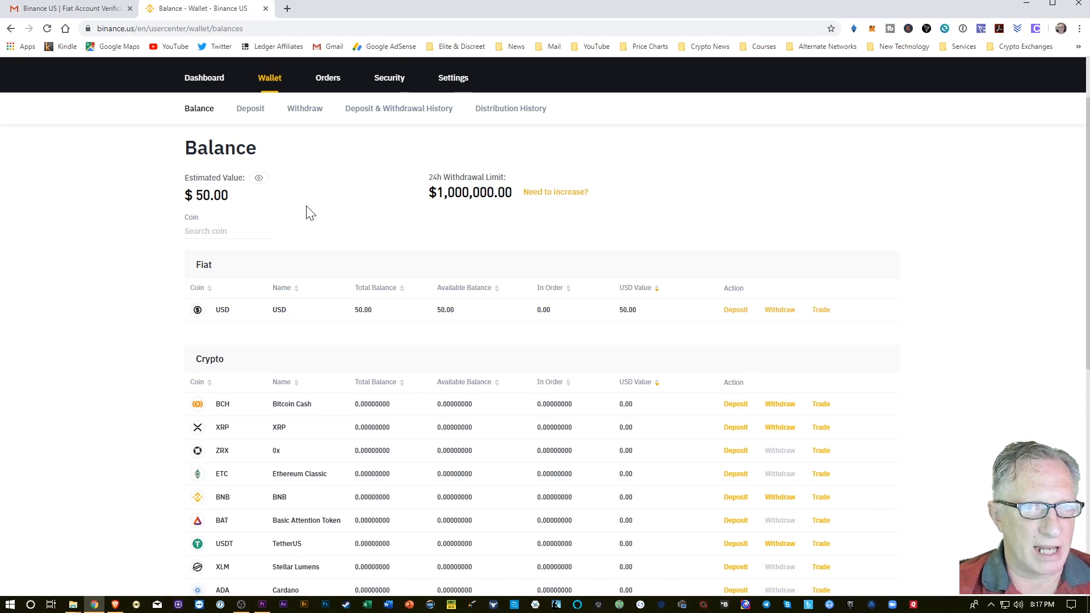
{"action": "mouse_move", "coordinate": [262, 229]}
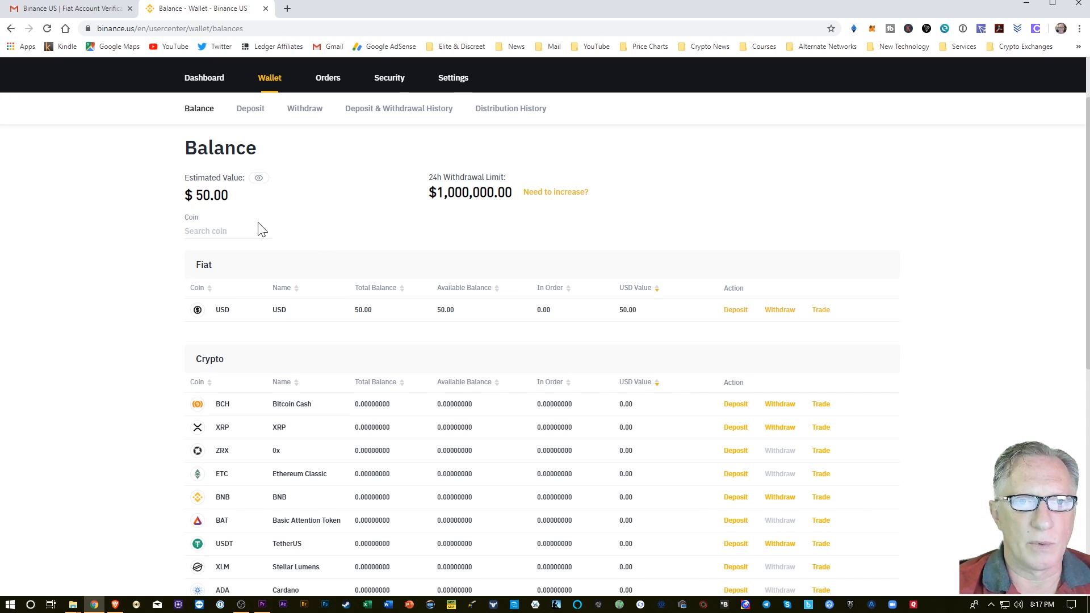
{"action": "mouse_move", "coordinate": [366, 215]}
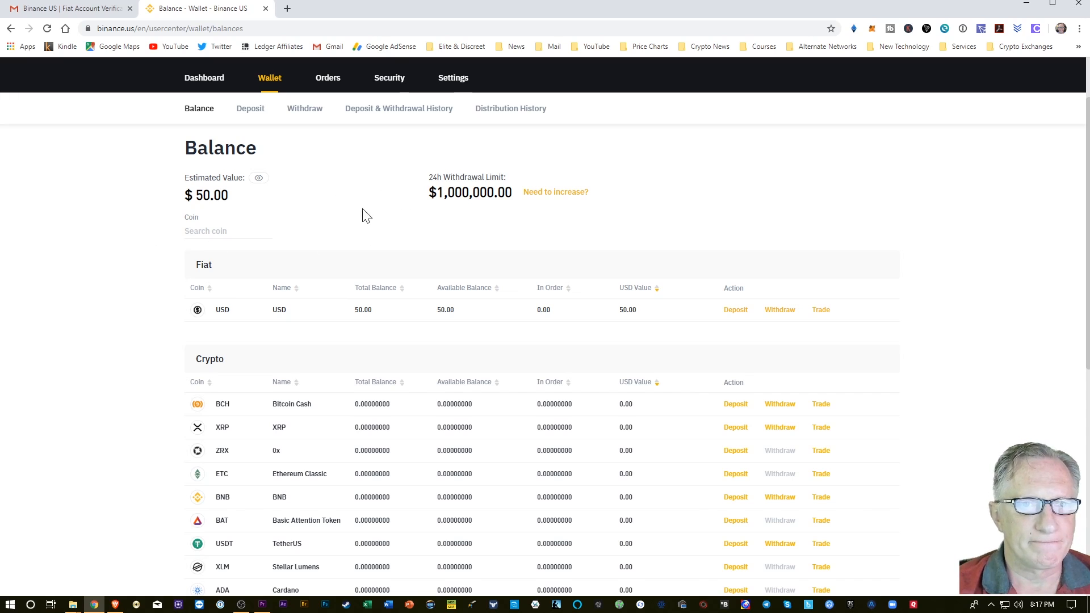
{"action": "mouse_move", "coordinate": [357, 205]}
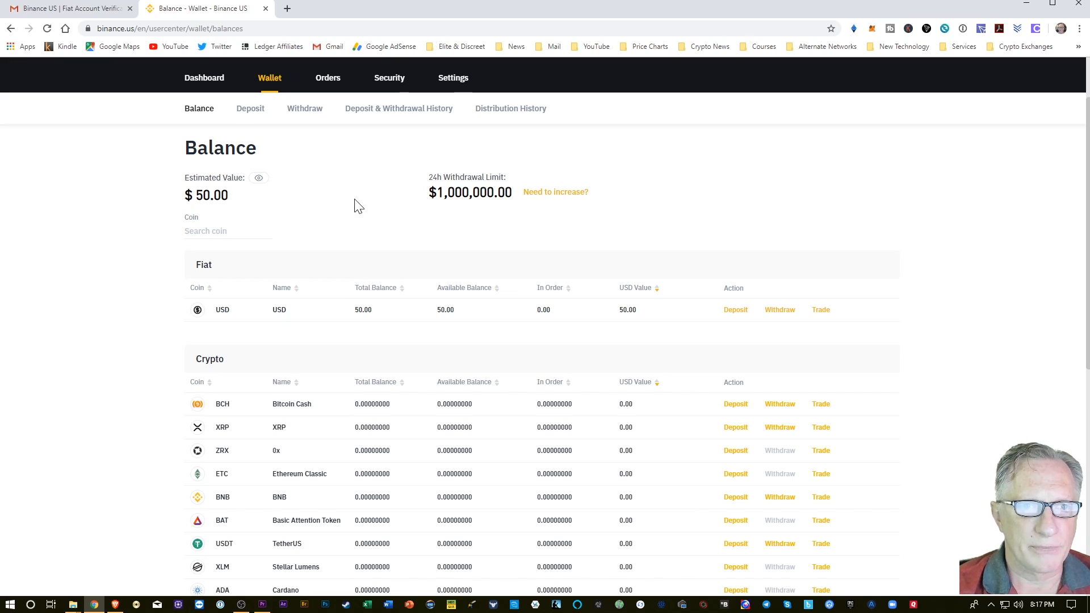
{"action": "left_click", "coordinate": [399, 109]}
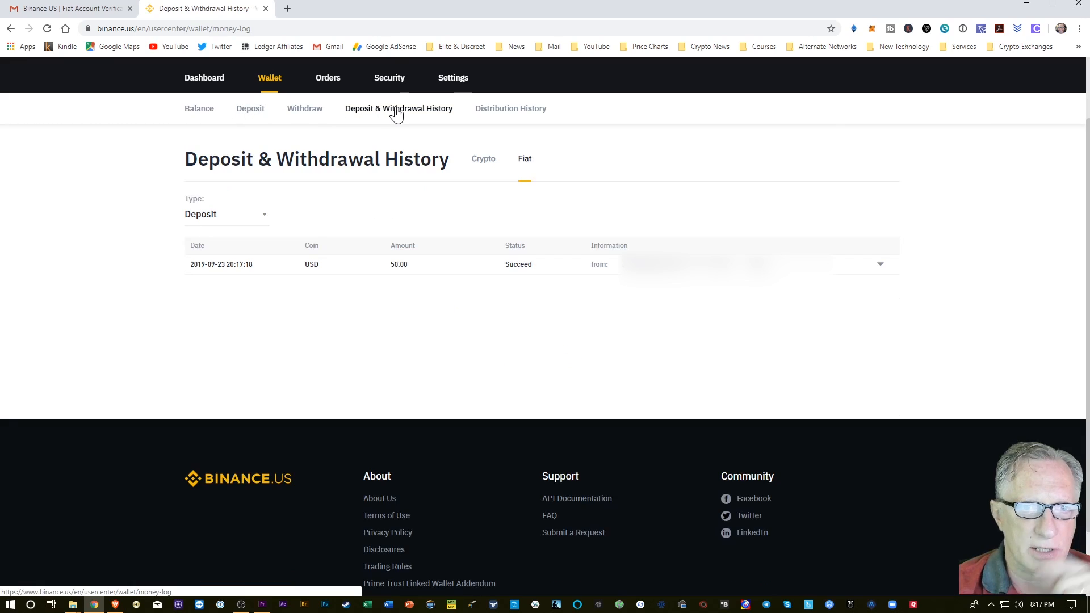
{"action": "mouse_move", "coordinate": [312, 285]}
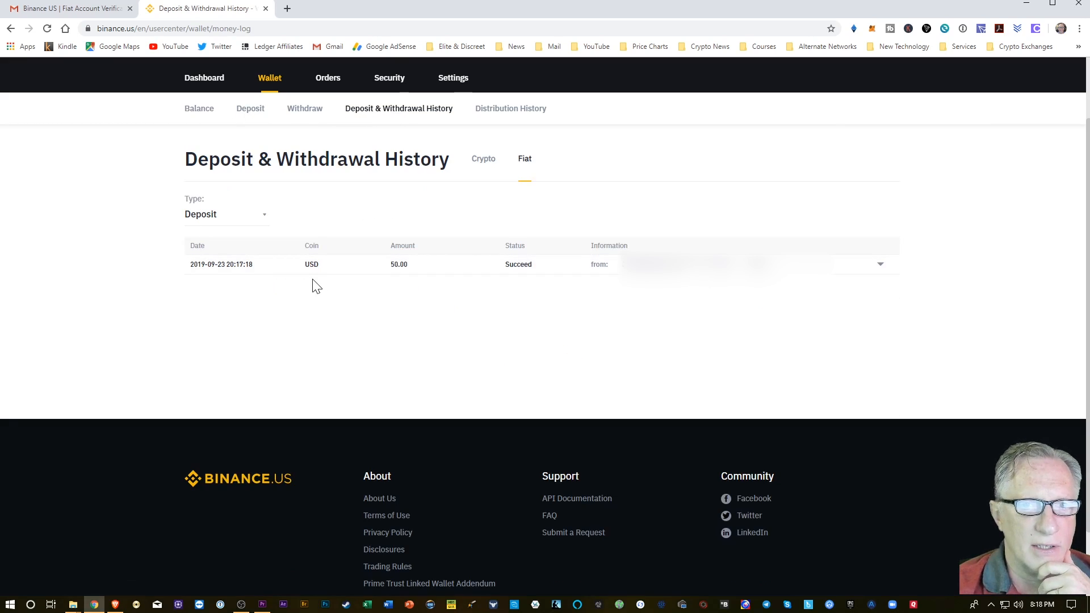
{"action": "mouse_move", "coordinate": [671, 292]}
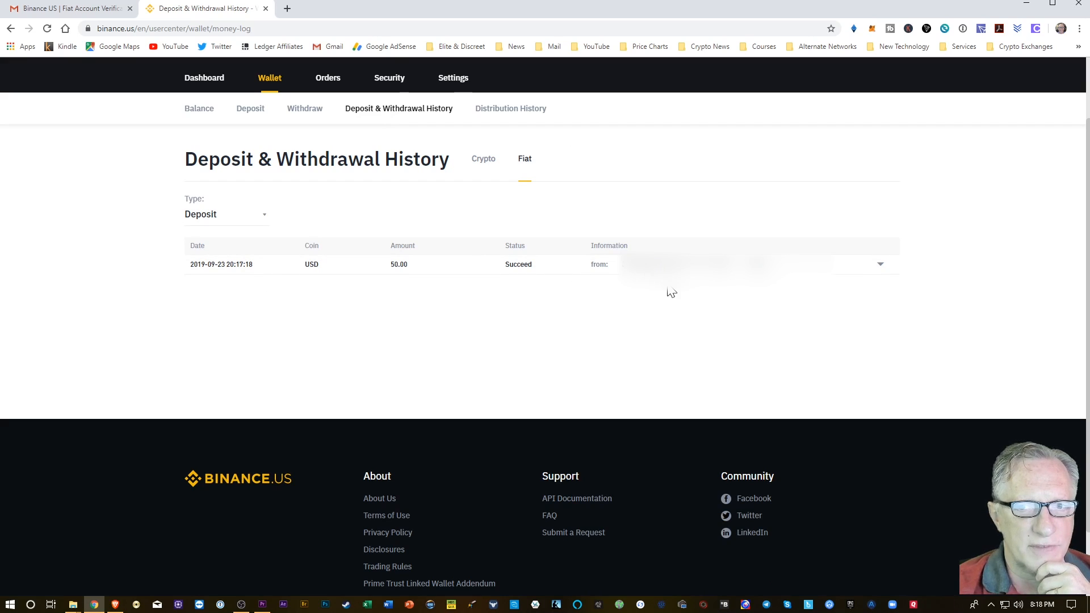
{"action": "mouse_move", "coordinate": [600, 322]}
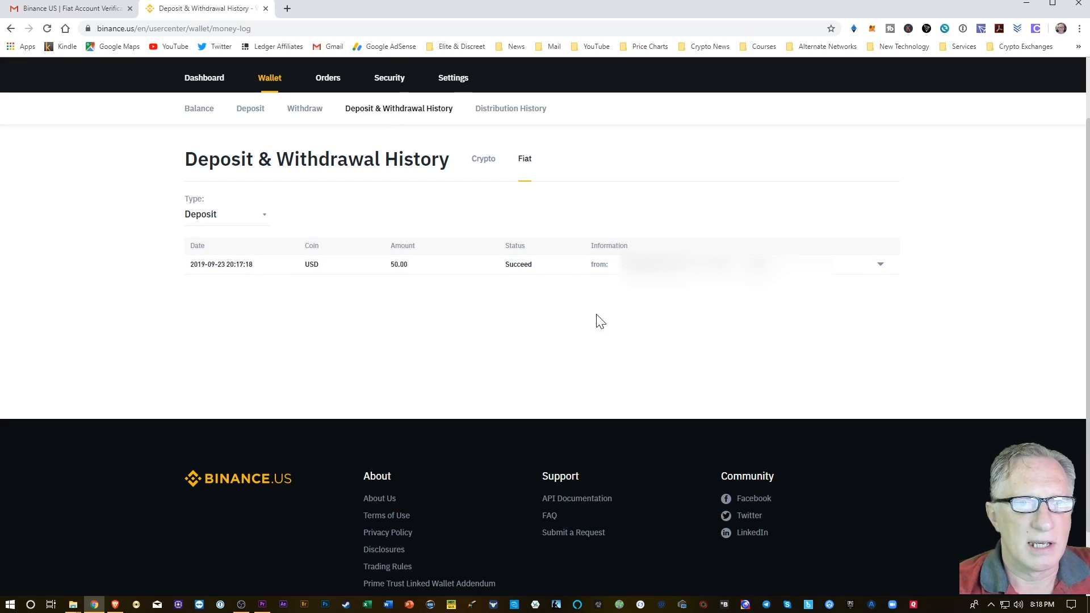
{"action": "mouse_move", "coordinate": [463, 187]}
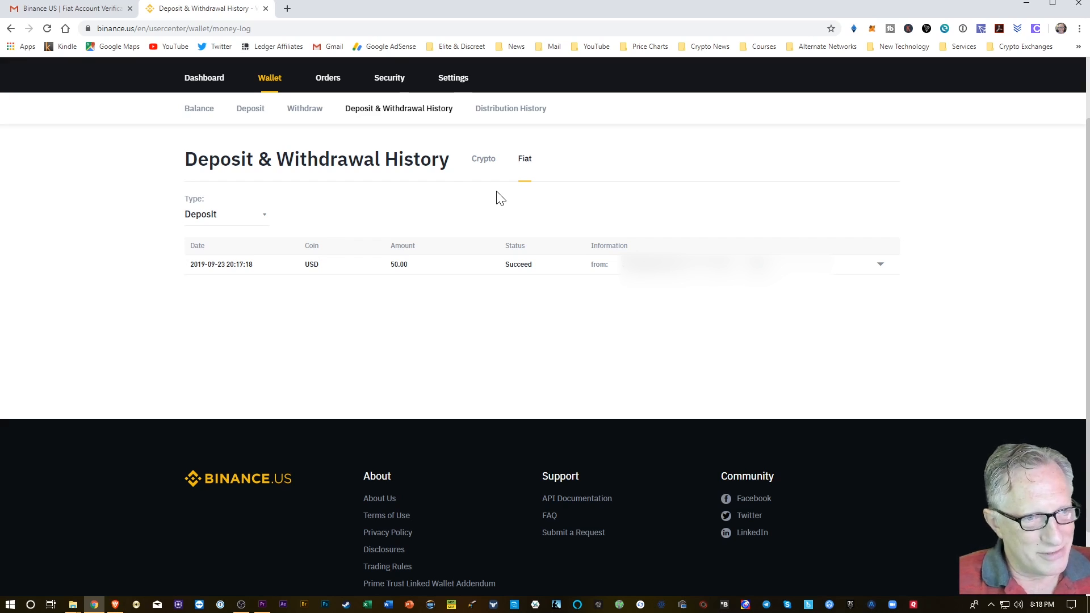
{"action": "mouse_move", "coordinate": [427, 209]}
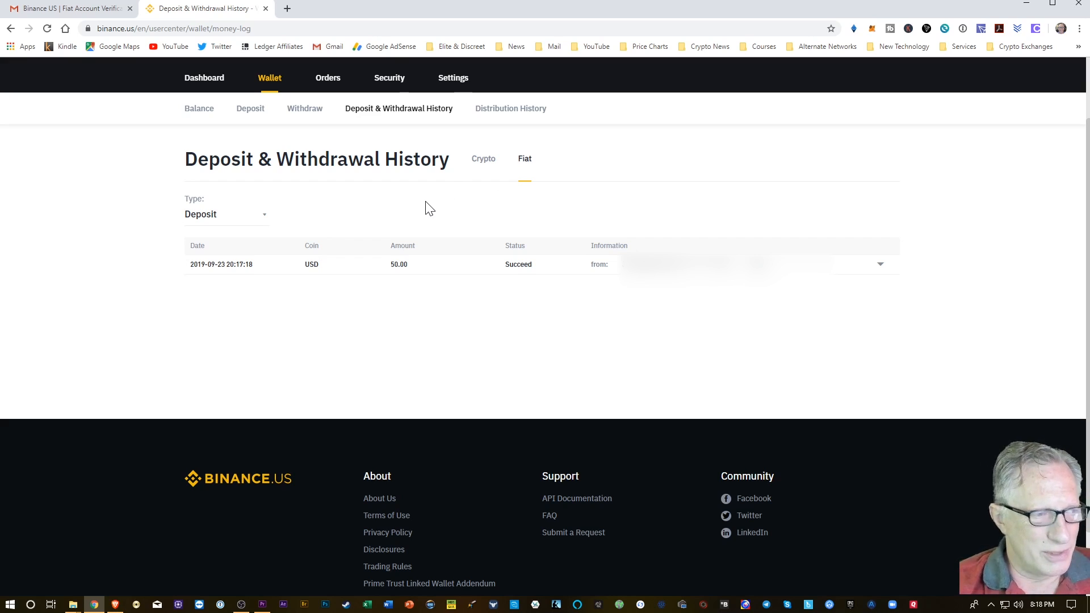
{"action": "mouse_move", "coordinate": [435, 210]}
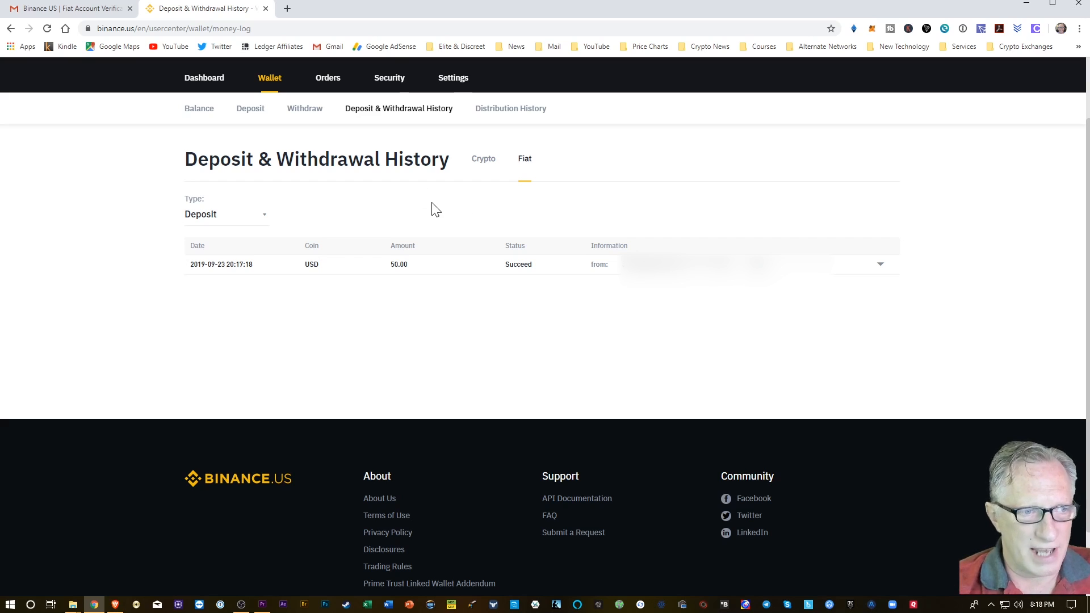
{"action": "mouse_move", "coordinate": [514, 205]}
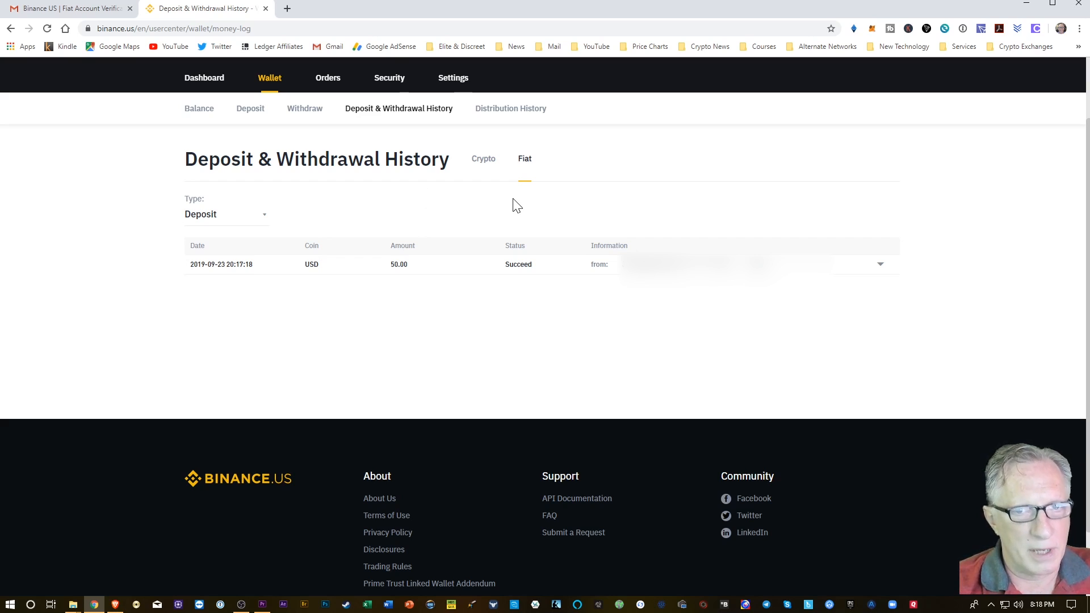
{"action": "left_click", "coordinate": [198, 108]}
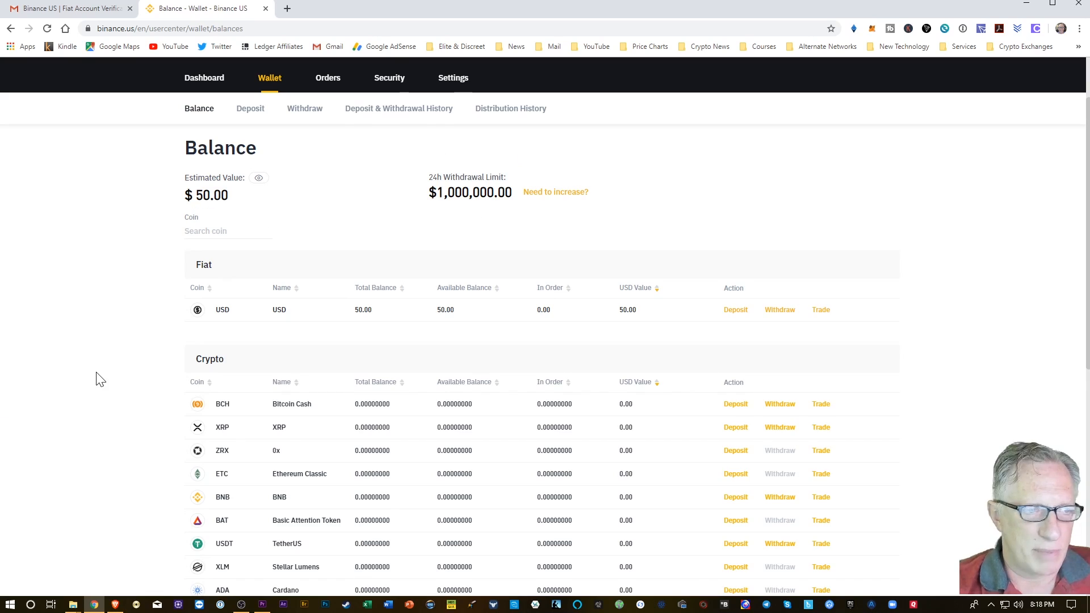